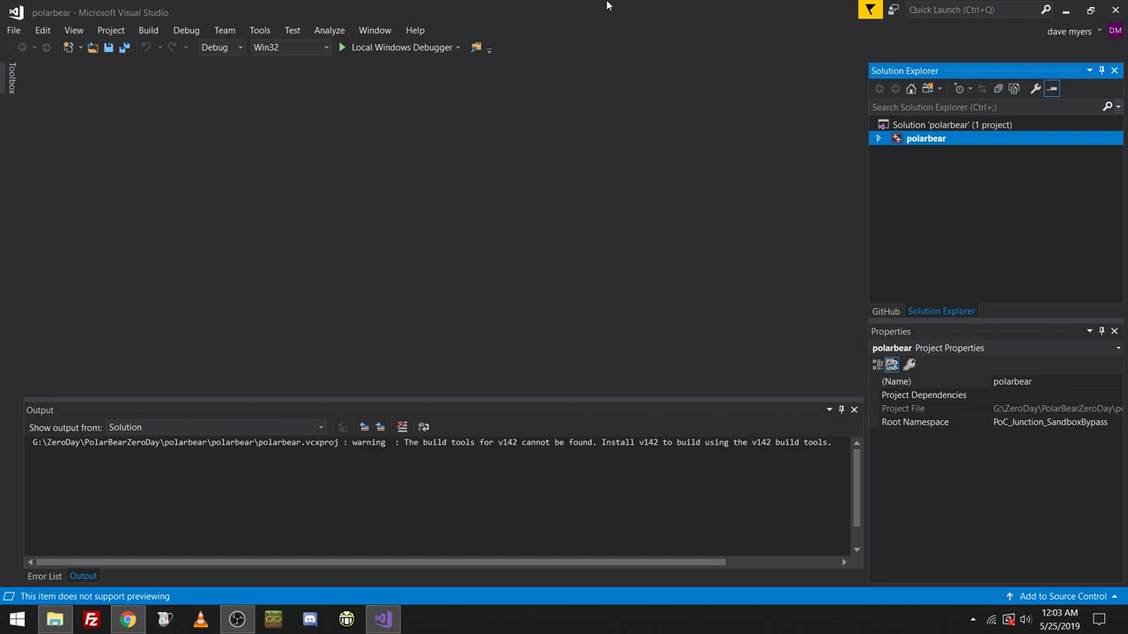
mouse_move(432, 312)
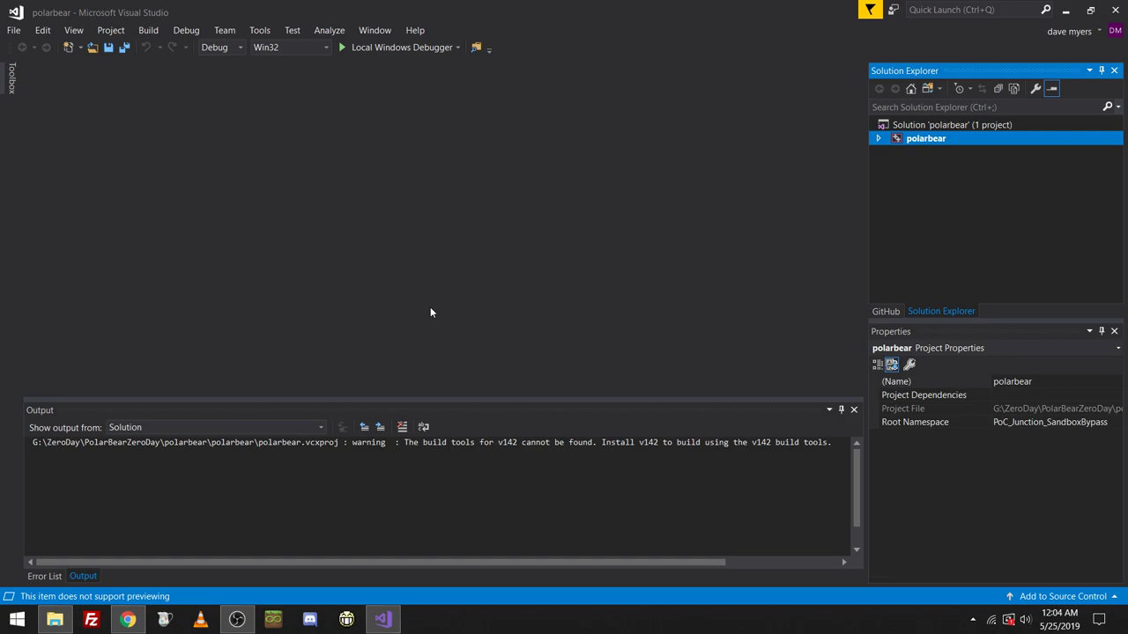
mouse_move(425, 297)
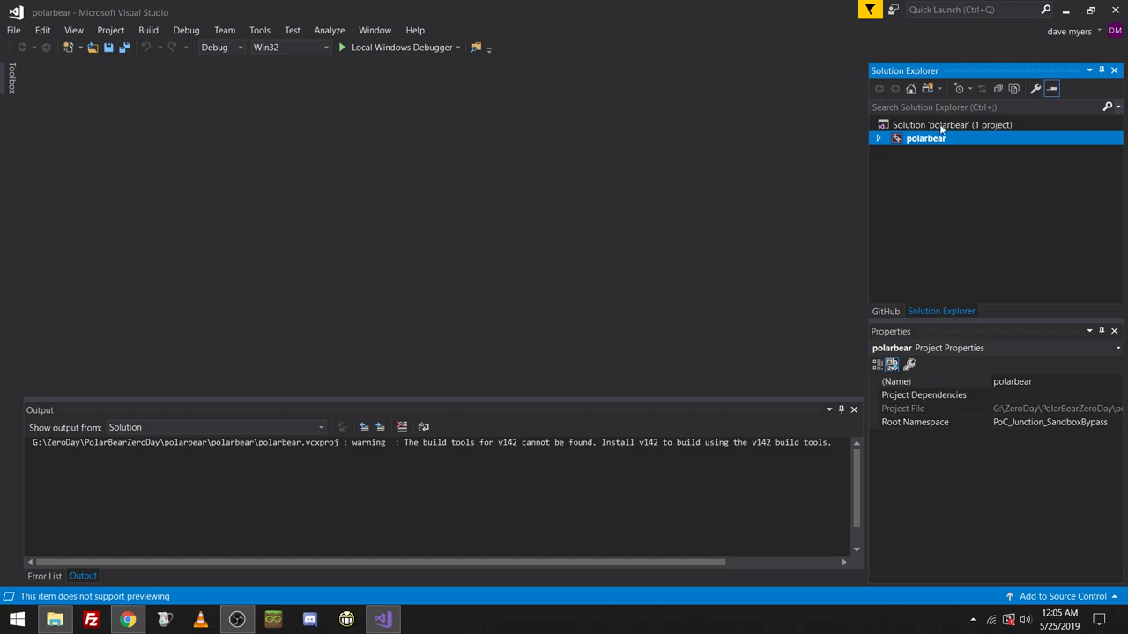
Expand polarbear, read typed_buffer.h, then view targetver.h and highlight v142 in Output.
left_click(878, 139)
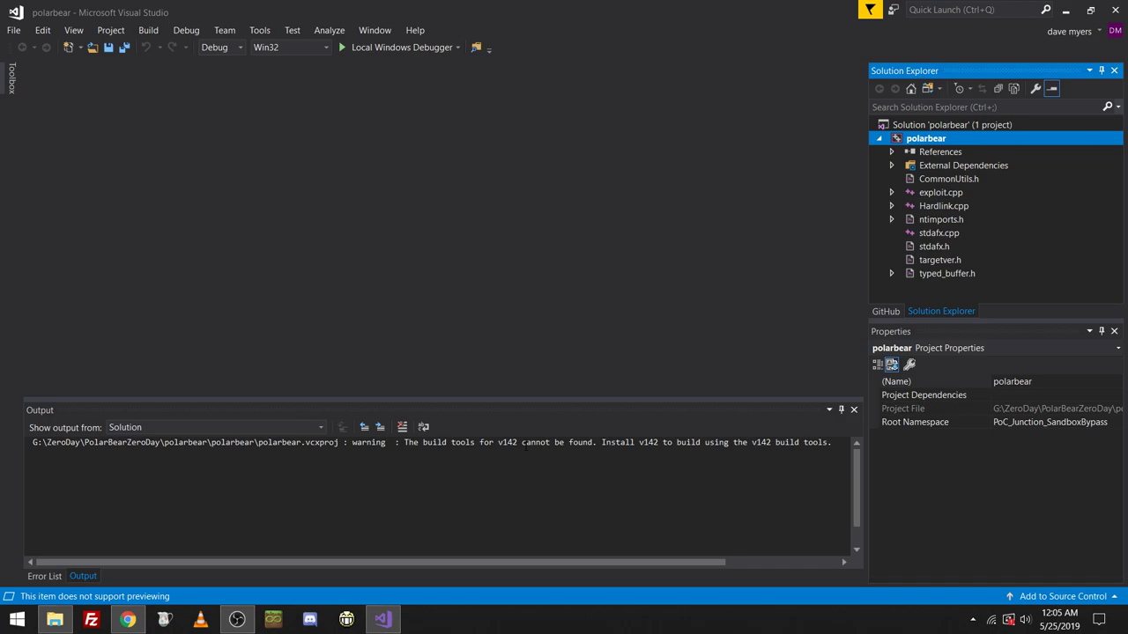
mouse_move(965, 261)
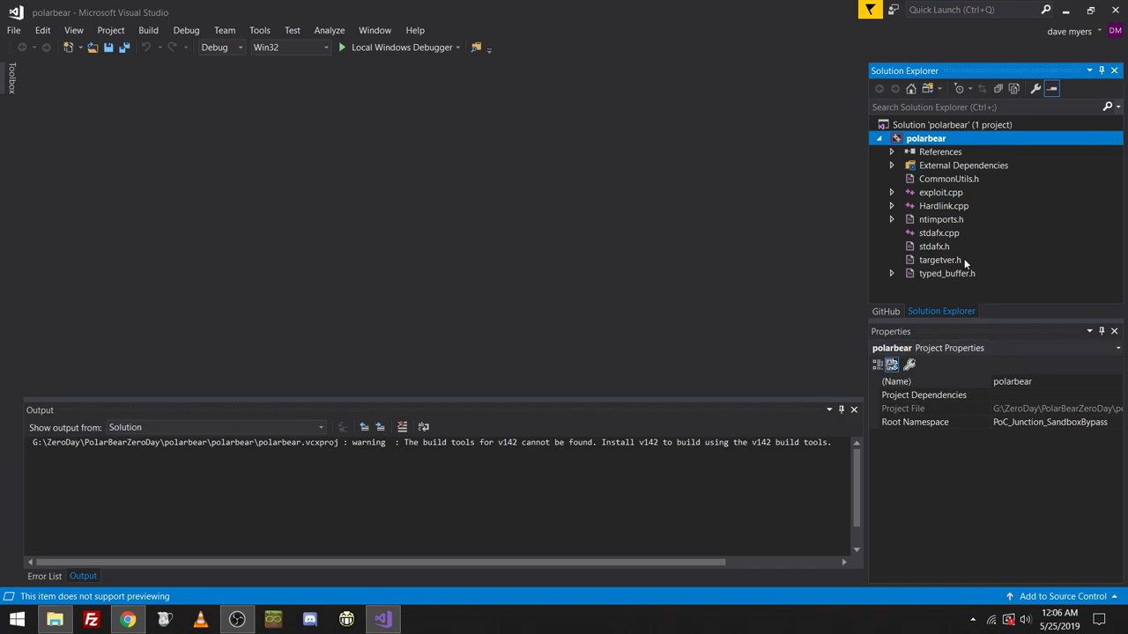
mouse_move(936, 264)
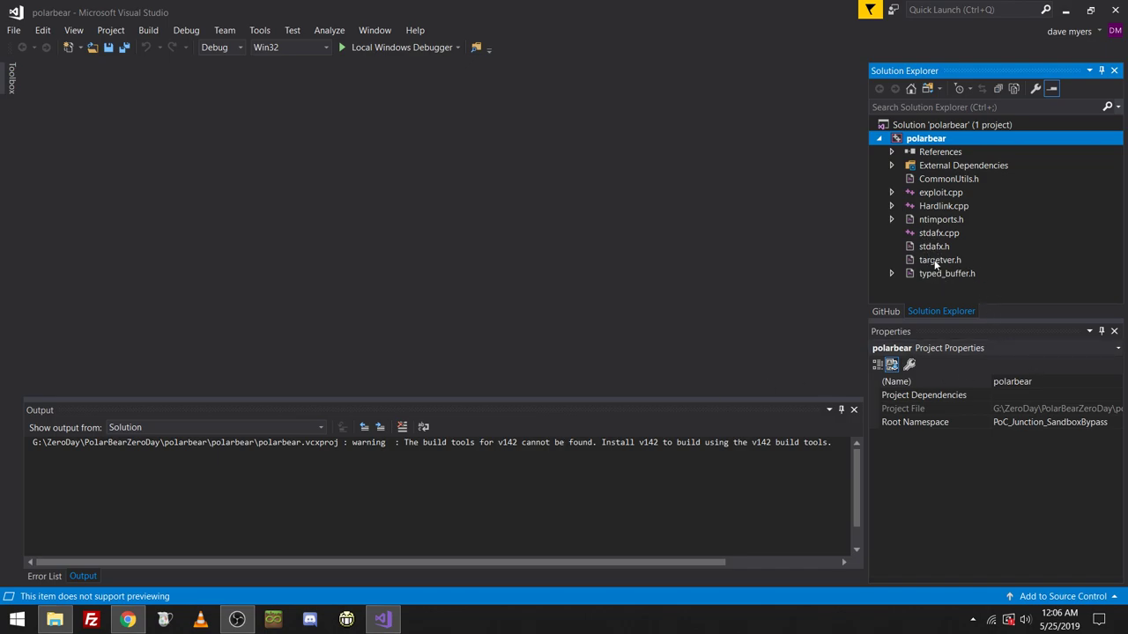
double_click(947, 273)
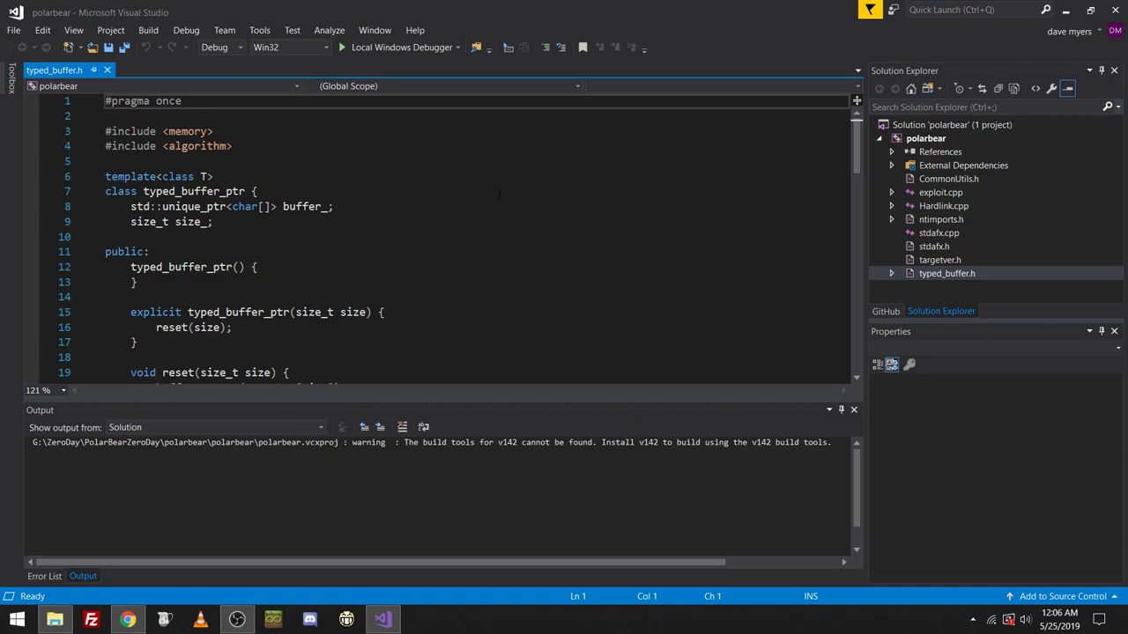
scroll("down", 3)
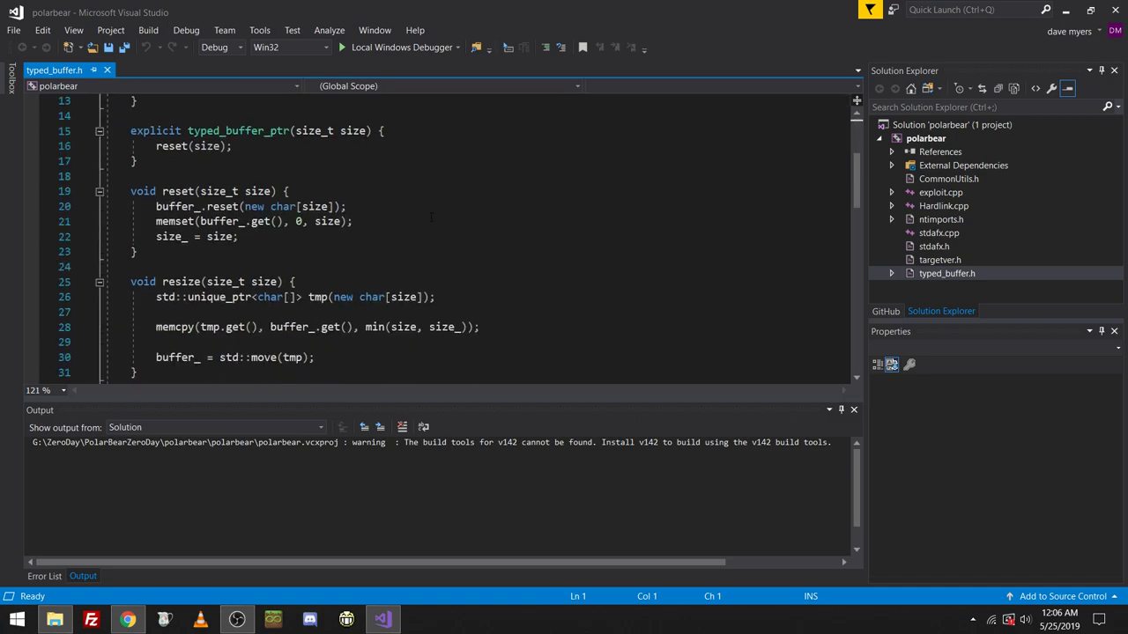
scroll("down", 3)
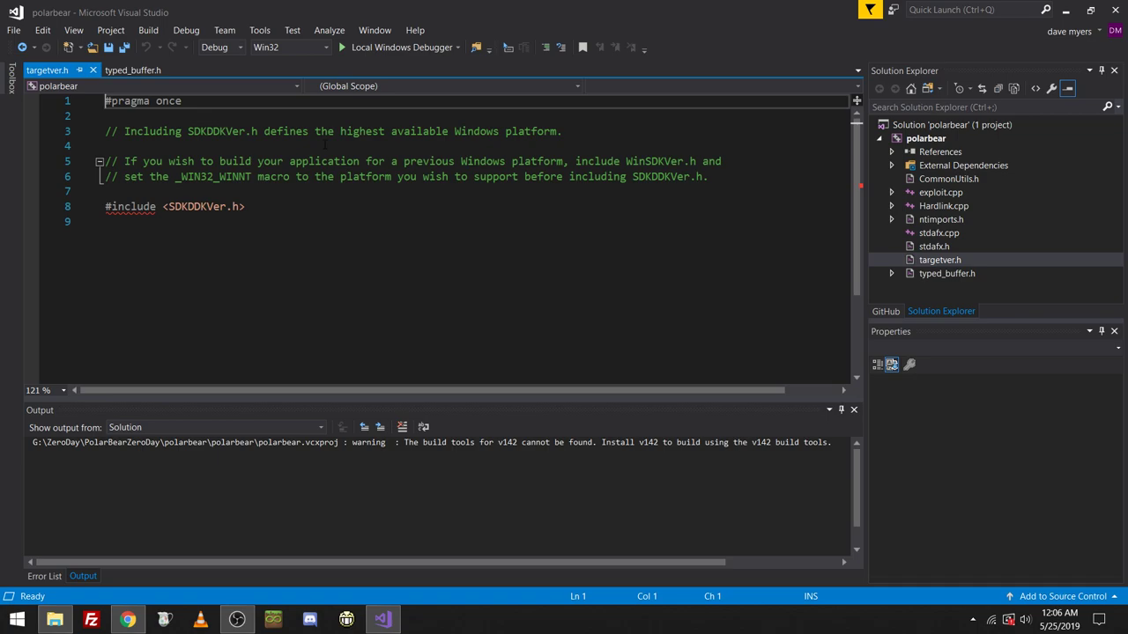
mouse_move(202, 206)
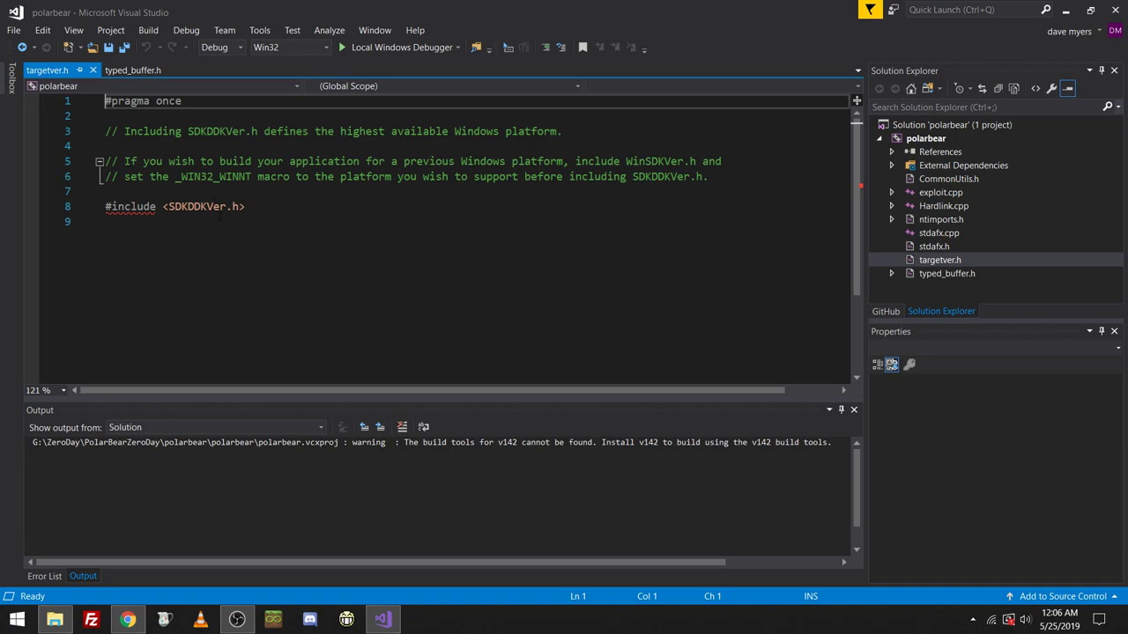
double_click(508, 442)
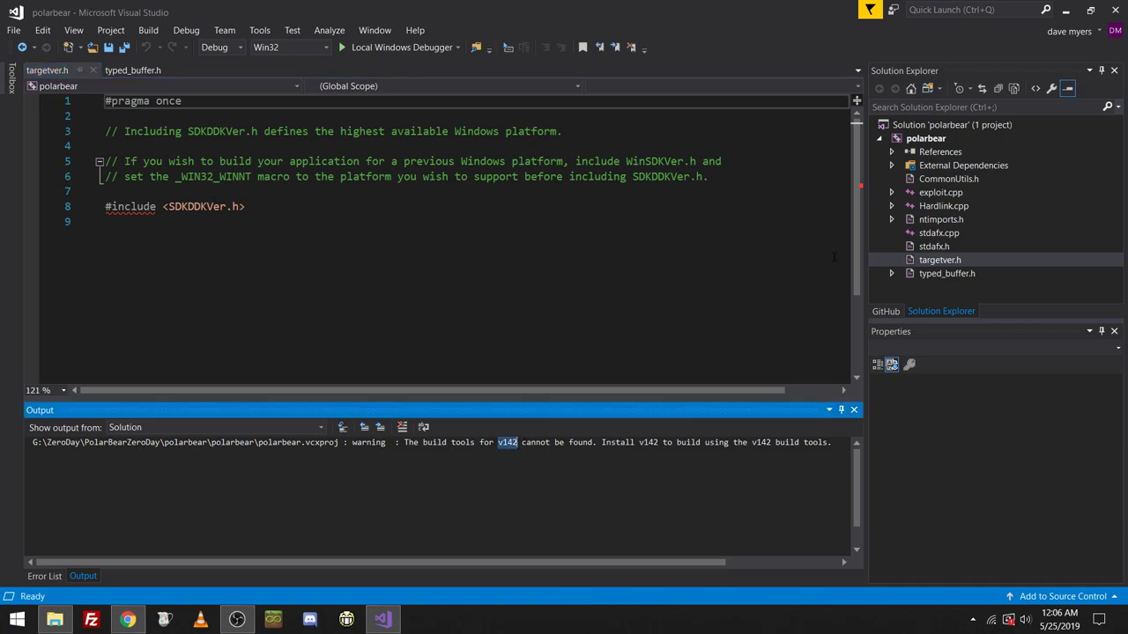
Inspect the Platform Toolset options in polarbear's Properties, where v142 shows as not installed.
right_click(925, 139)
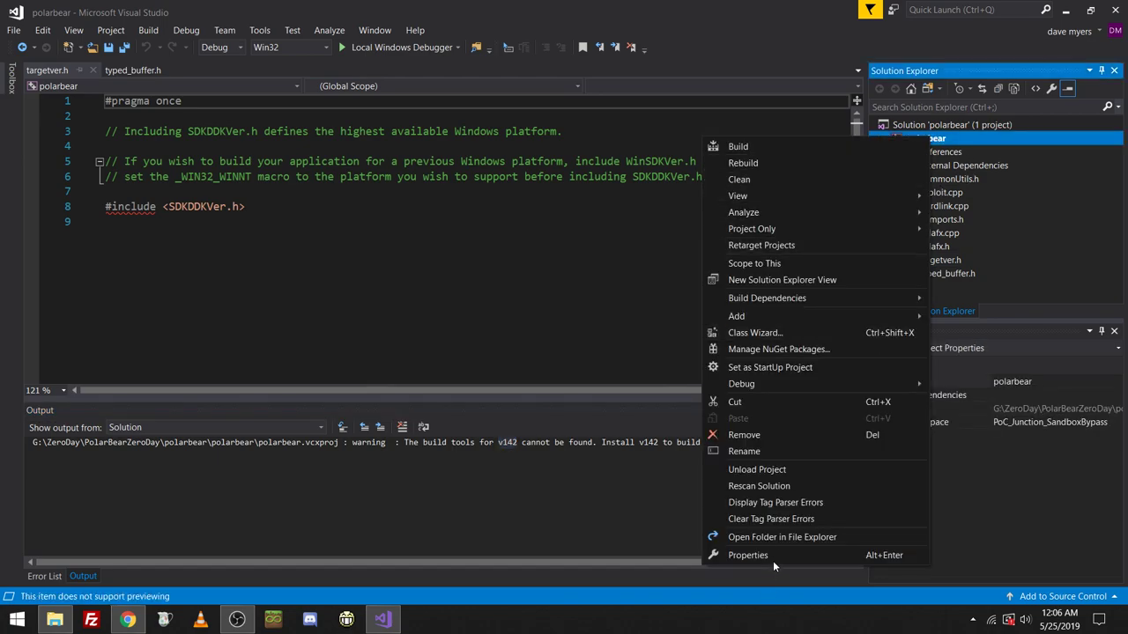
left_click(747, 555)
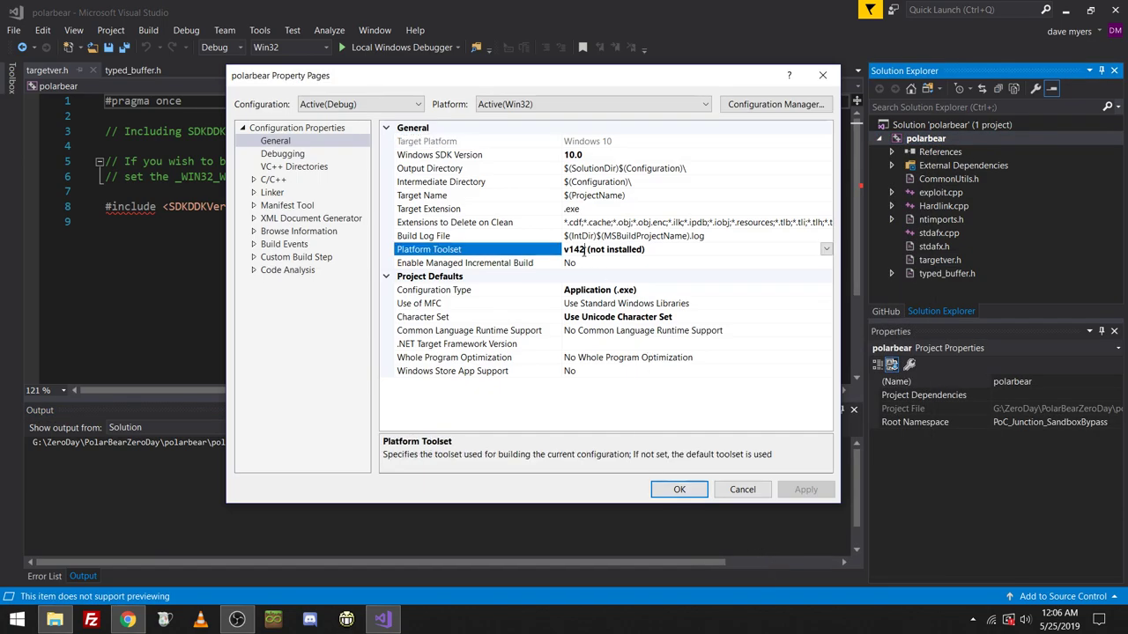
left_click(825, 248)
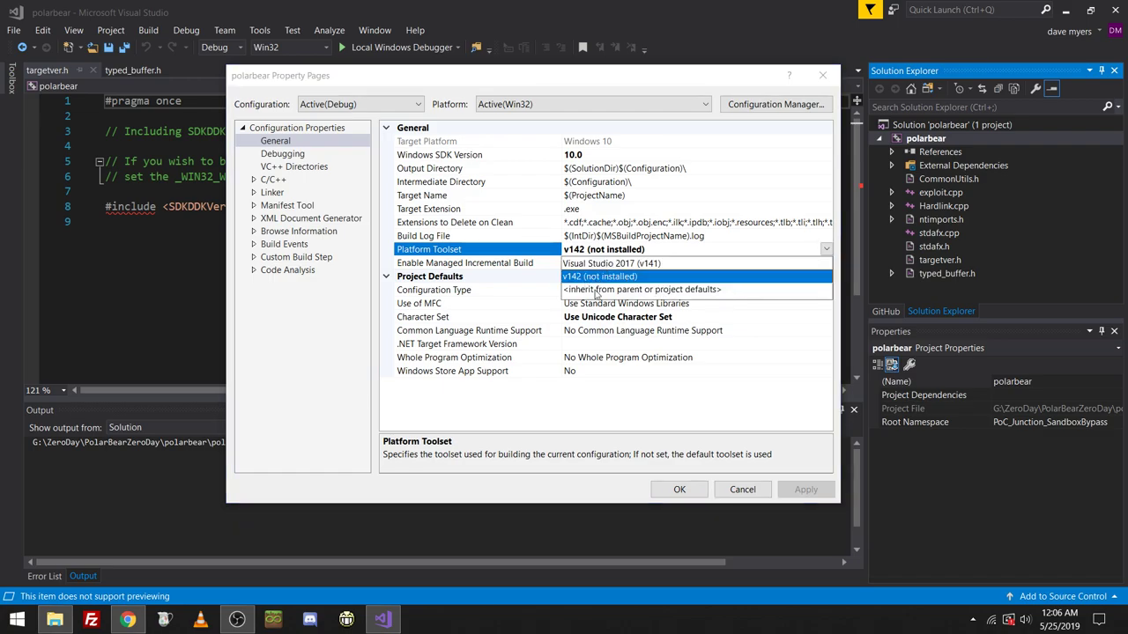
left_click(678, 489)
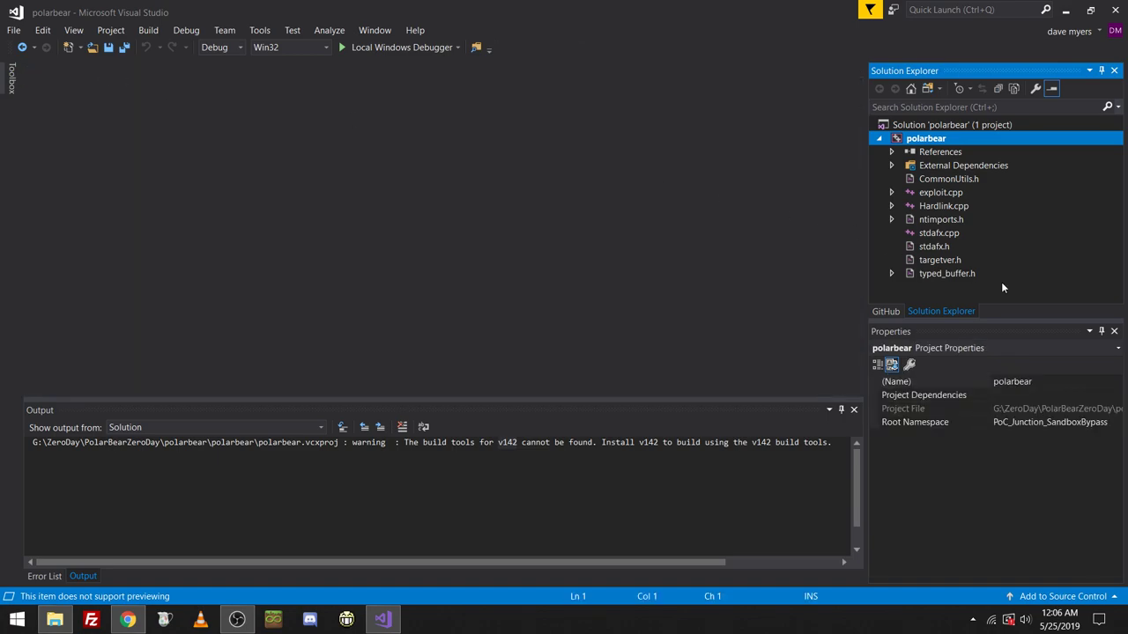
View and close stdafx.h, then open stdafx.cpp.
double_click(933, 245)
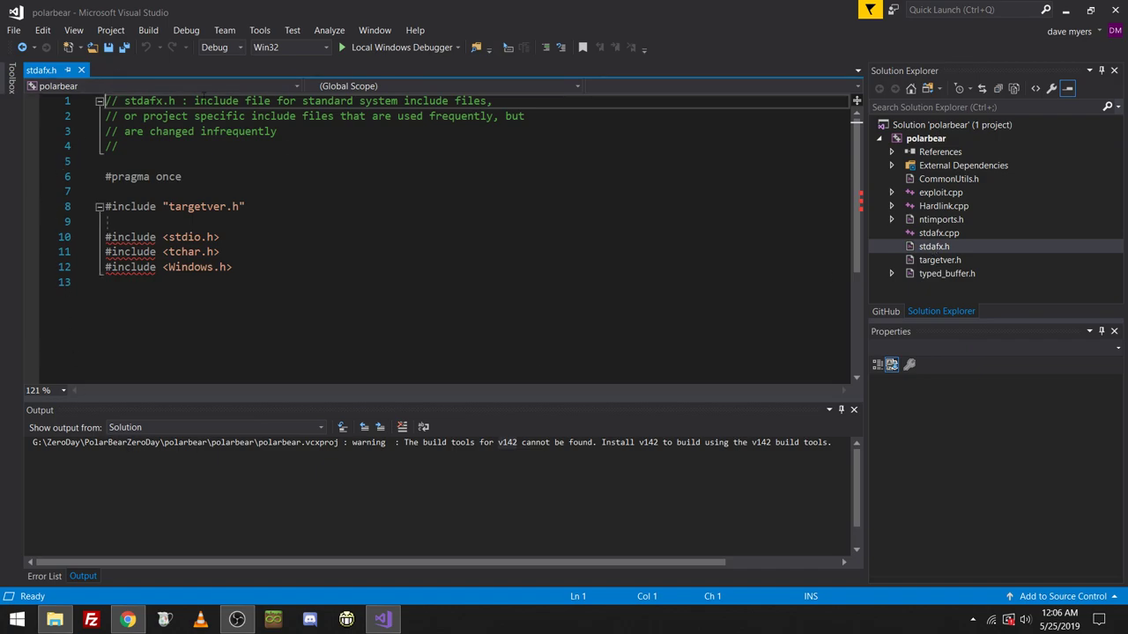
left_click(934, 246)
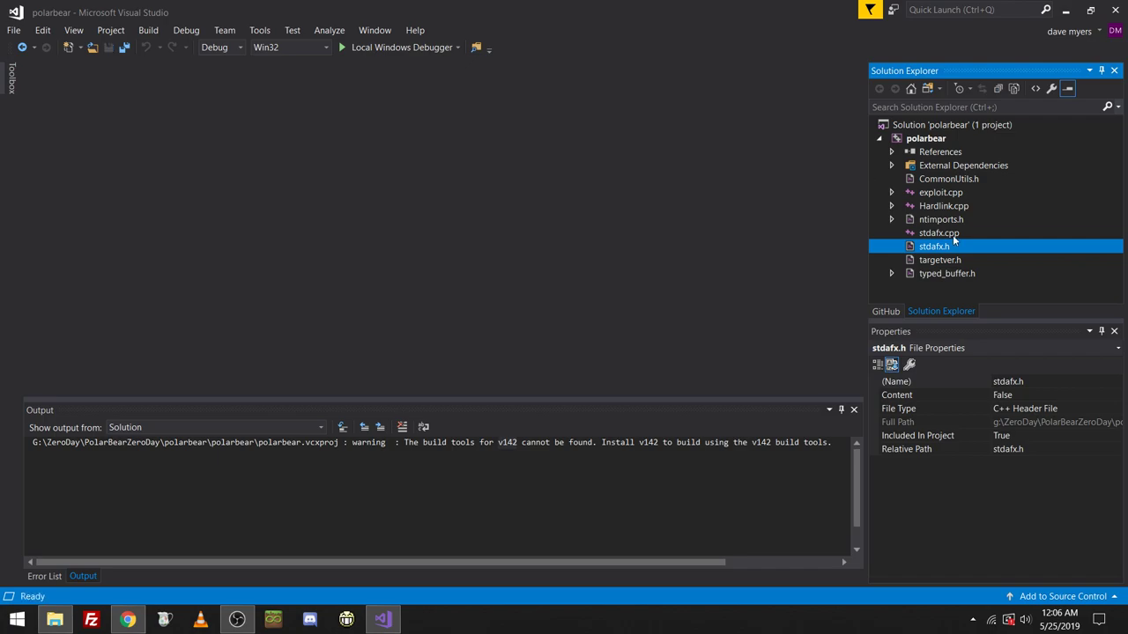
double_click(939, 233)
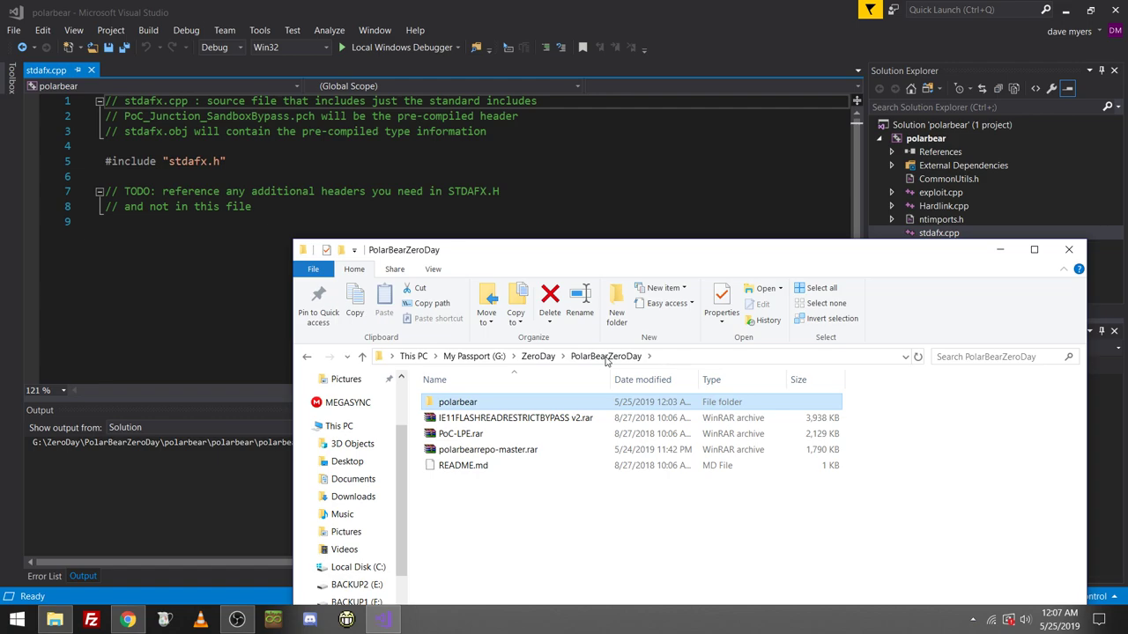
mouse_move(544, 449)
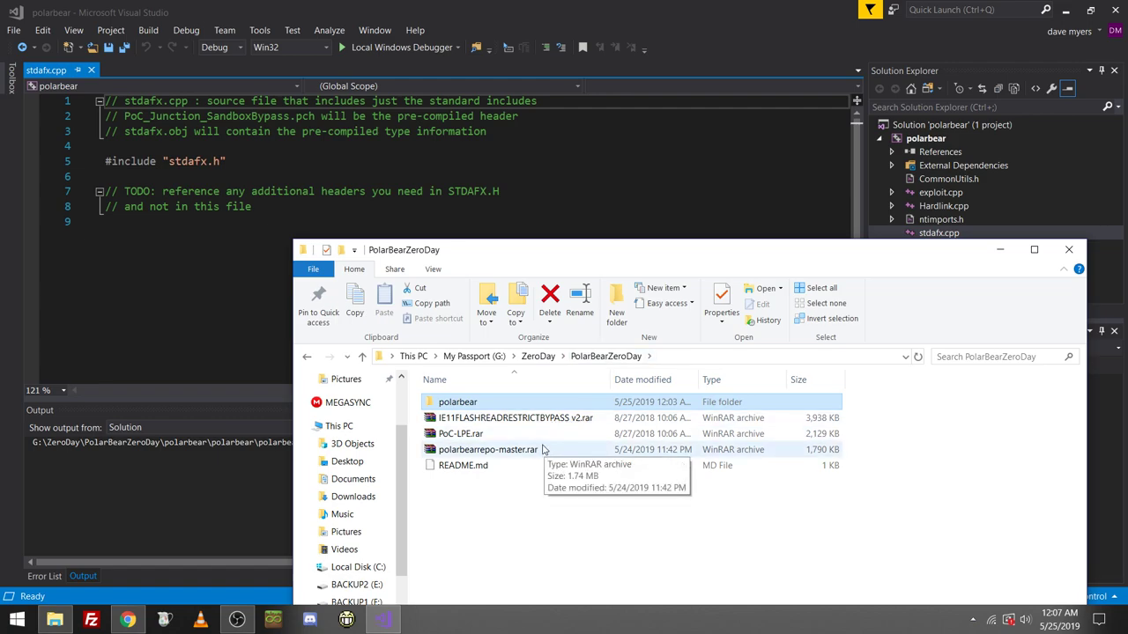
mouse_move(546, 439)
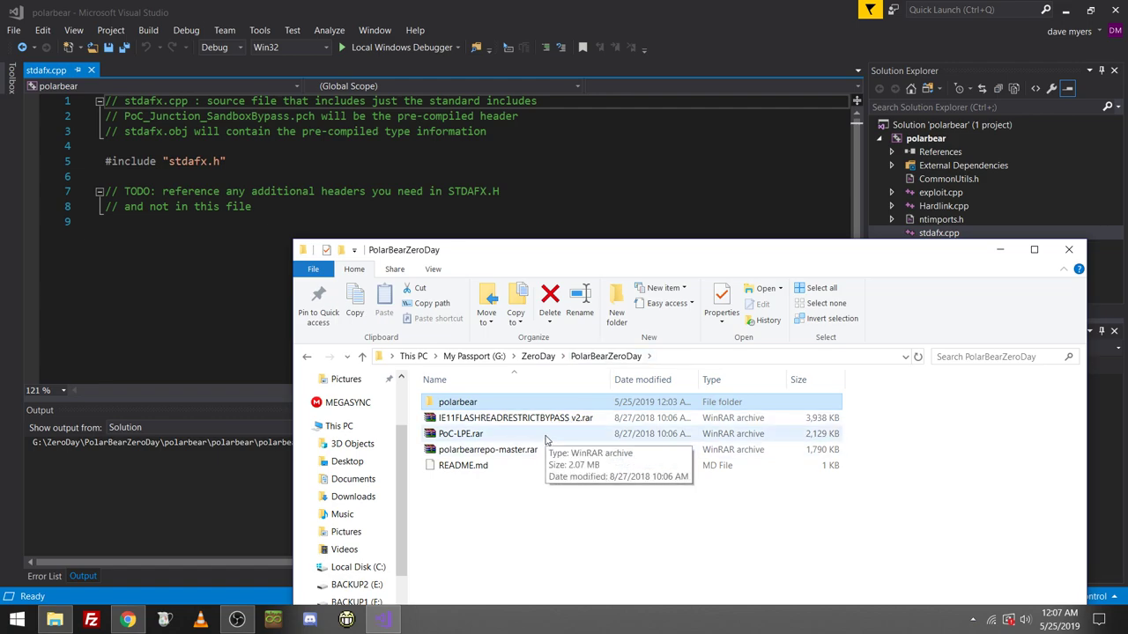
Browse PoC-LPE.rar in WinRAR, selecting enumerate.ps1, then close the archive.
double_click(459, 433)
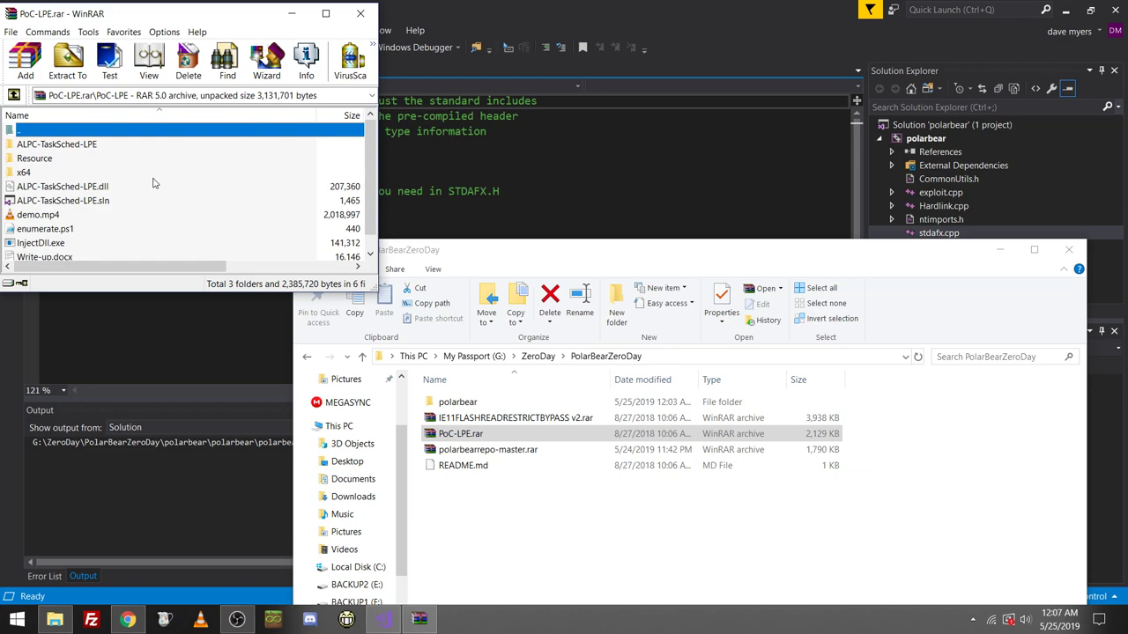
left_click(45, 228)
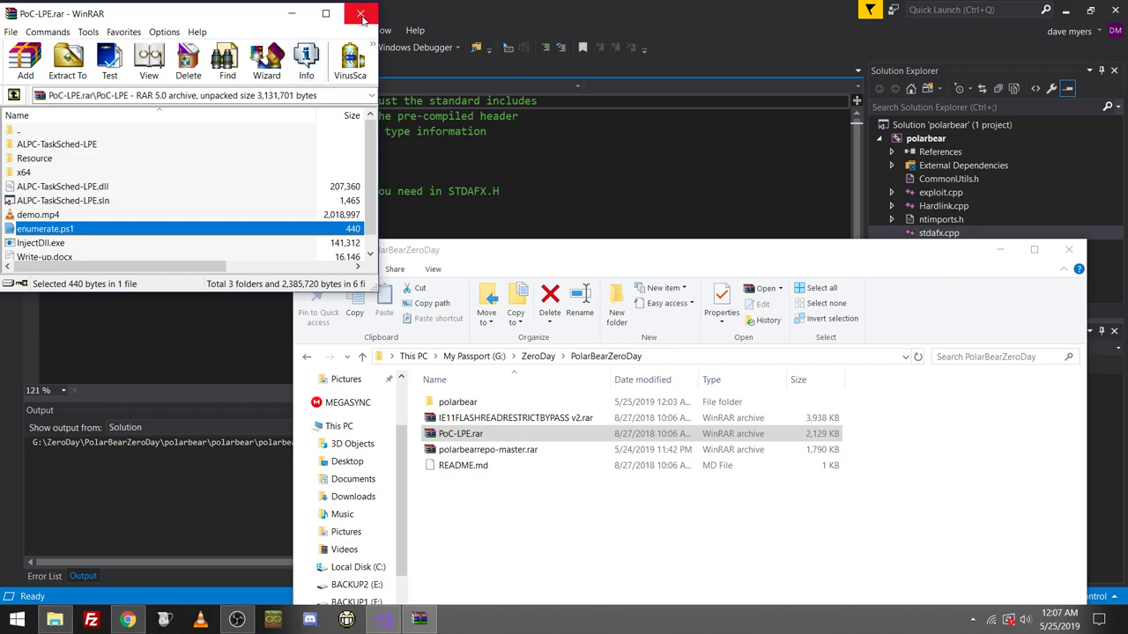
mouse_move(361, 15)
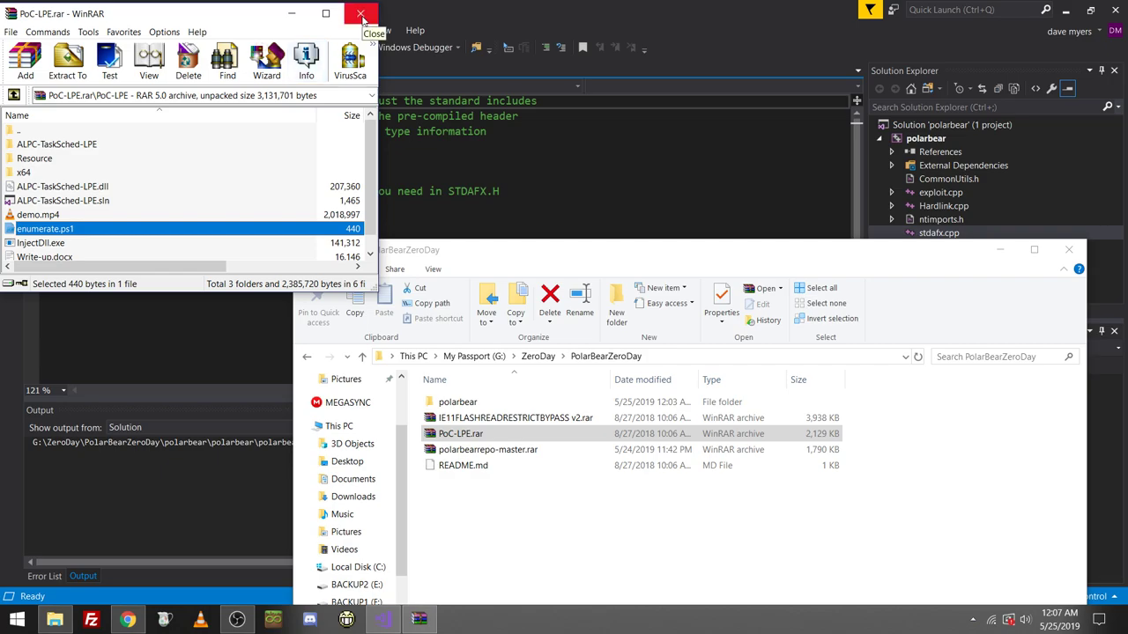
left_click(360, 15)
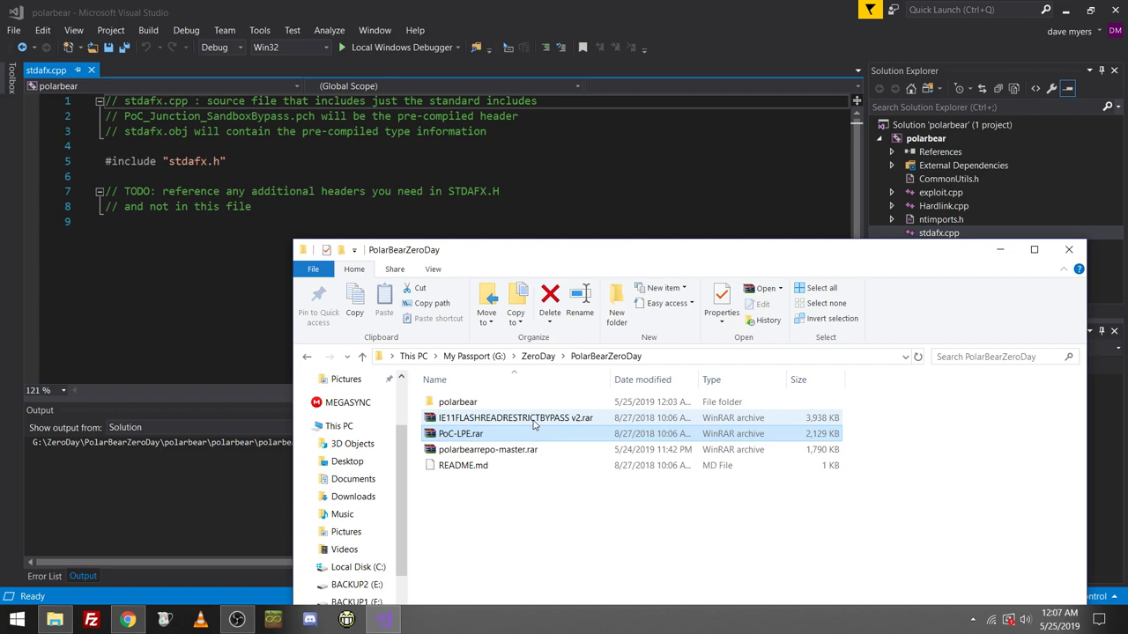
Browse the IE11FLASHREADRESTRICTBYPASS v2 archive's folder contents.
double_click(511, 418)
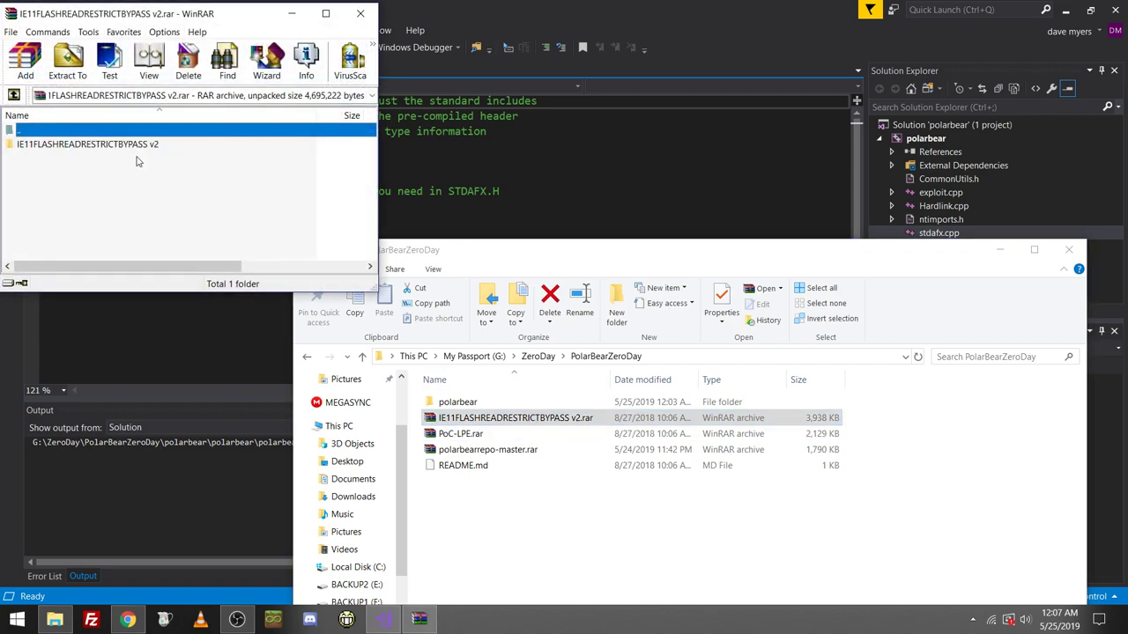
double_click(88, 143)
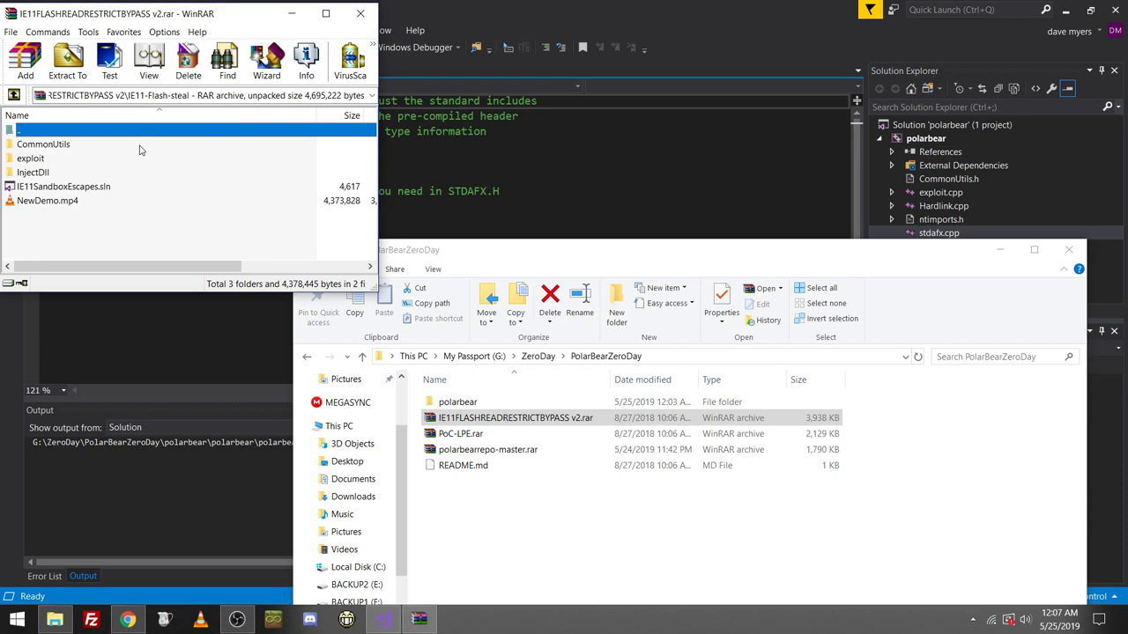
double_click(33, 172)
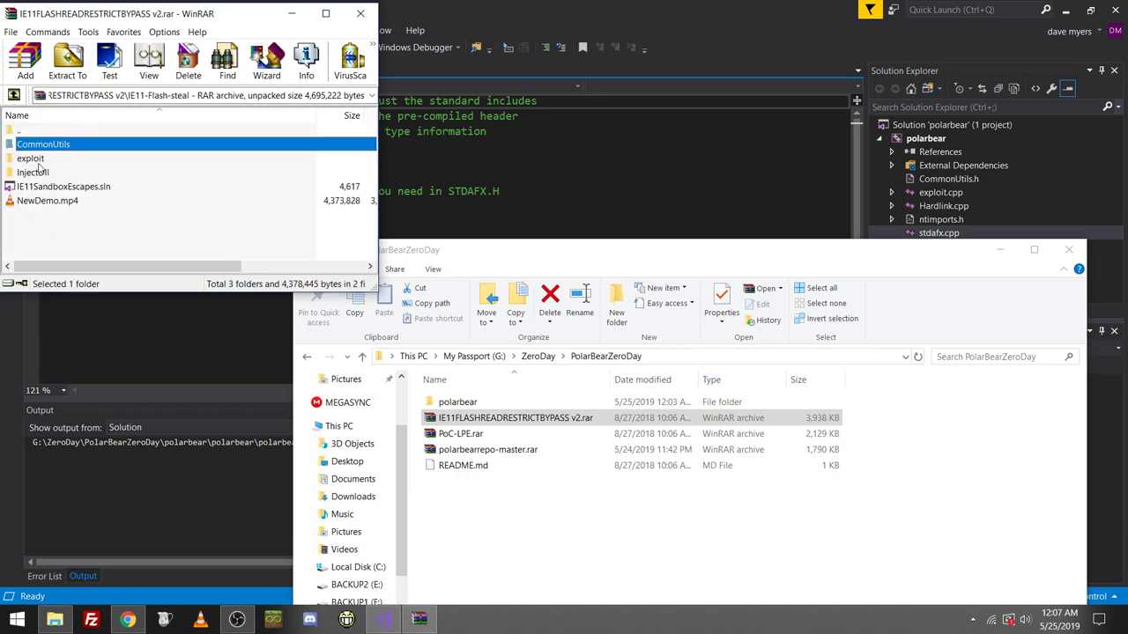
left_click(34, 158)
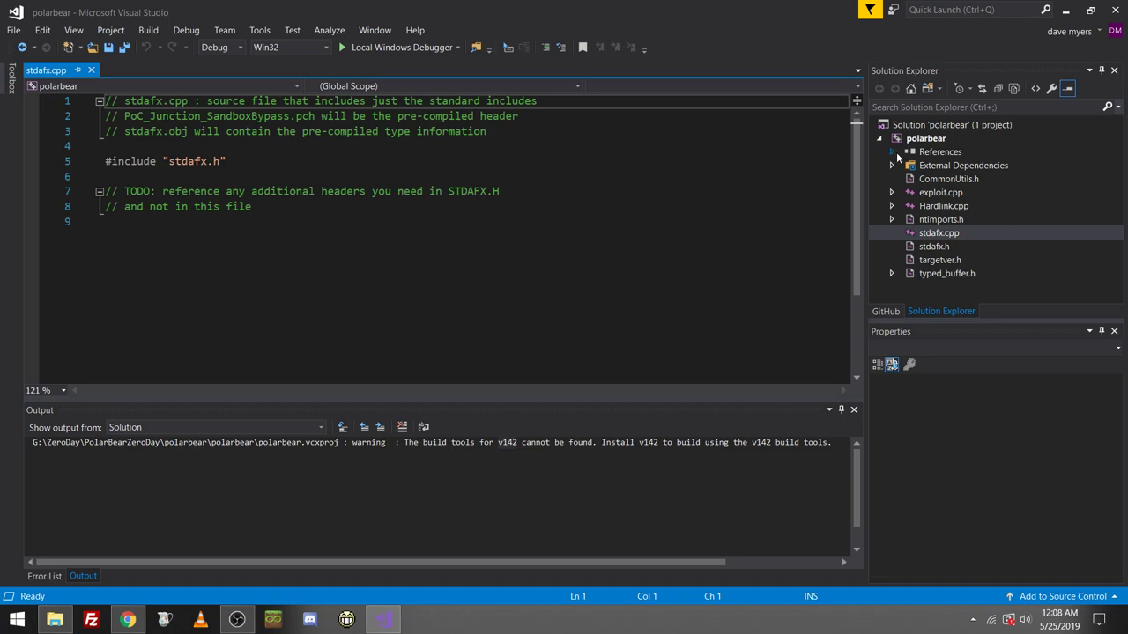
Open ntimports.h, review it, and close its tab.
double_click(939, 218)
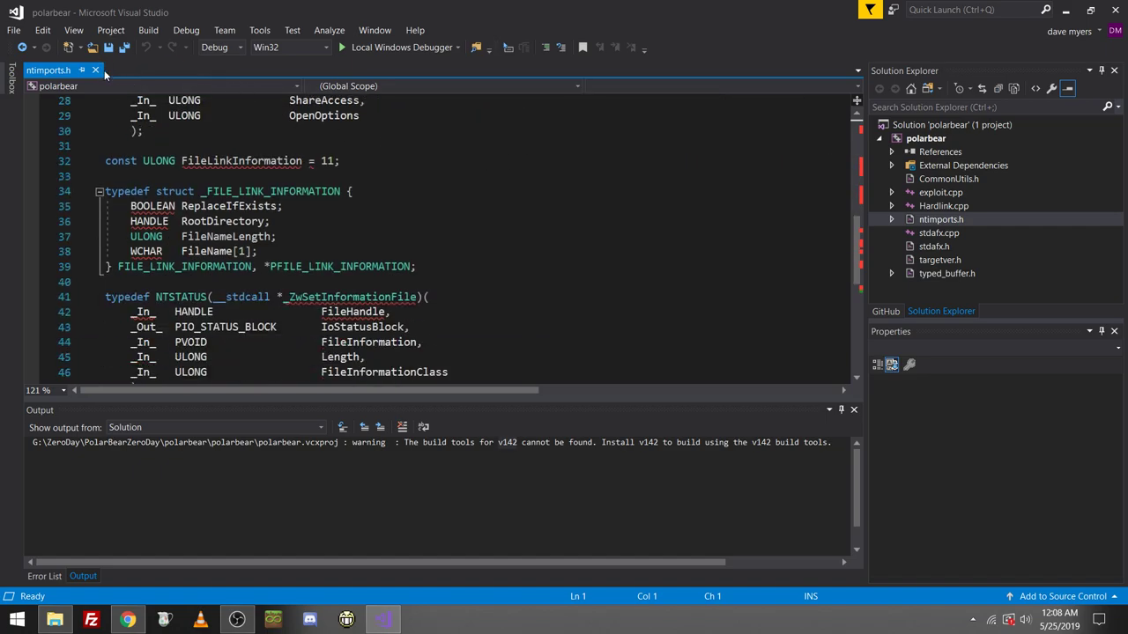
left_click(940, 218)
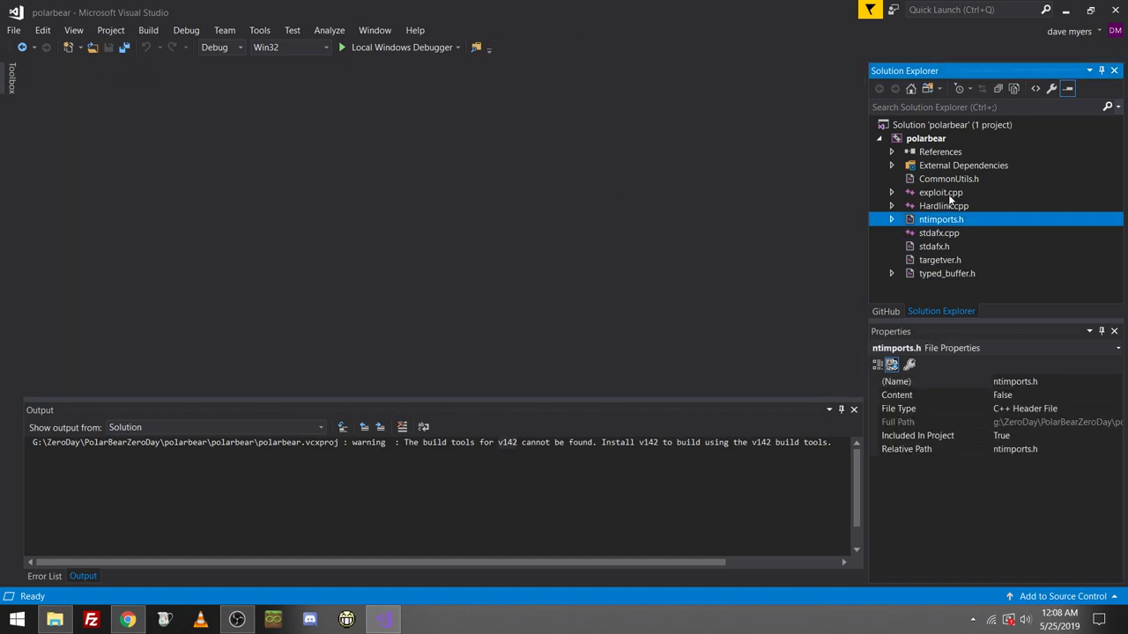
Open Hardlink.cpp and scroll through its functions down to CreateNativeHardlink.
double_click(943, 205)
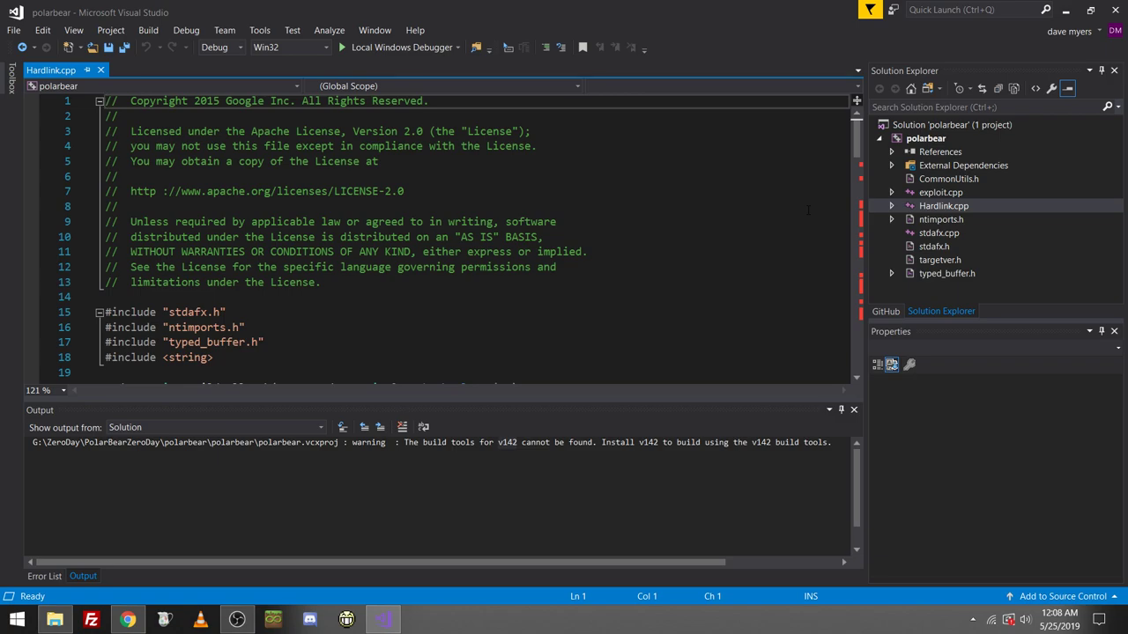
scroll("down", 3)
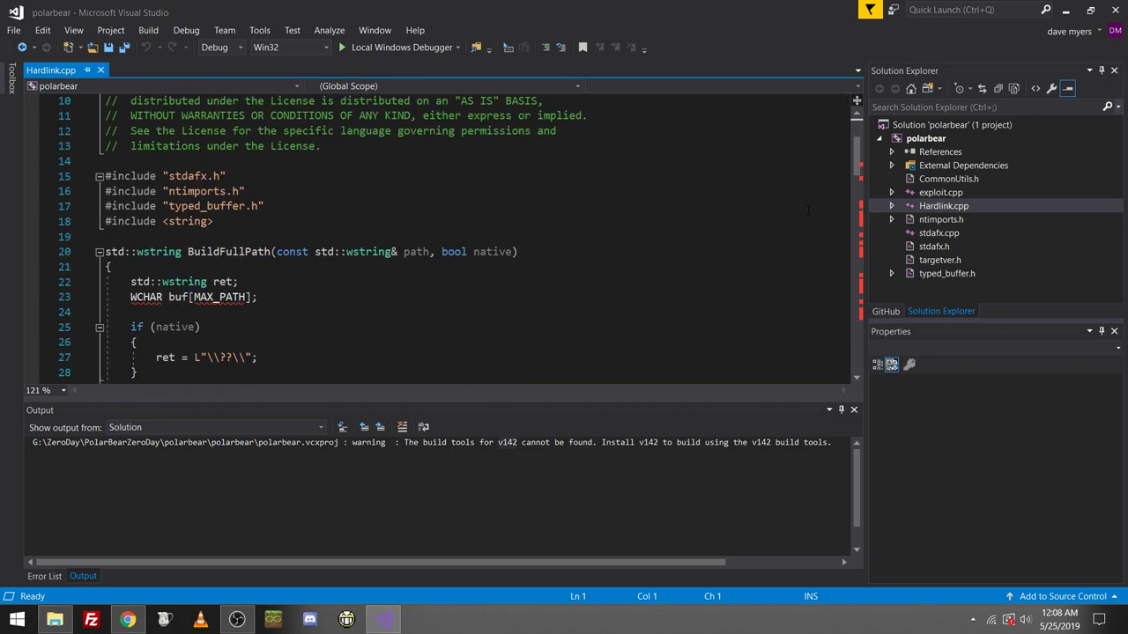
scroll("down", 3)
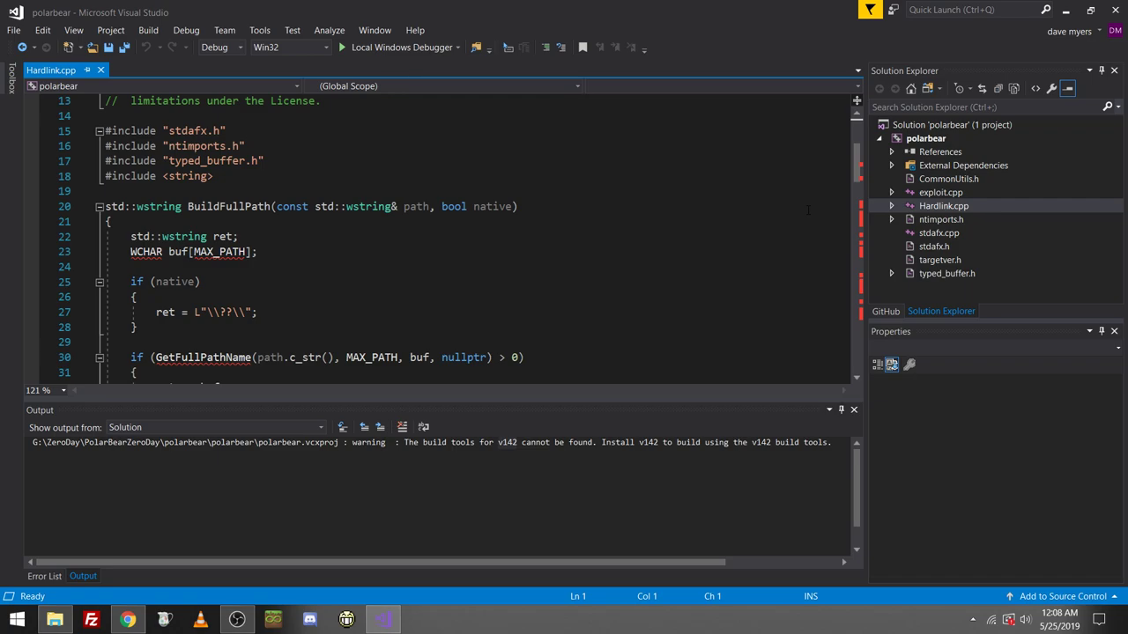
scroll("down", 3)
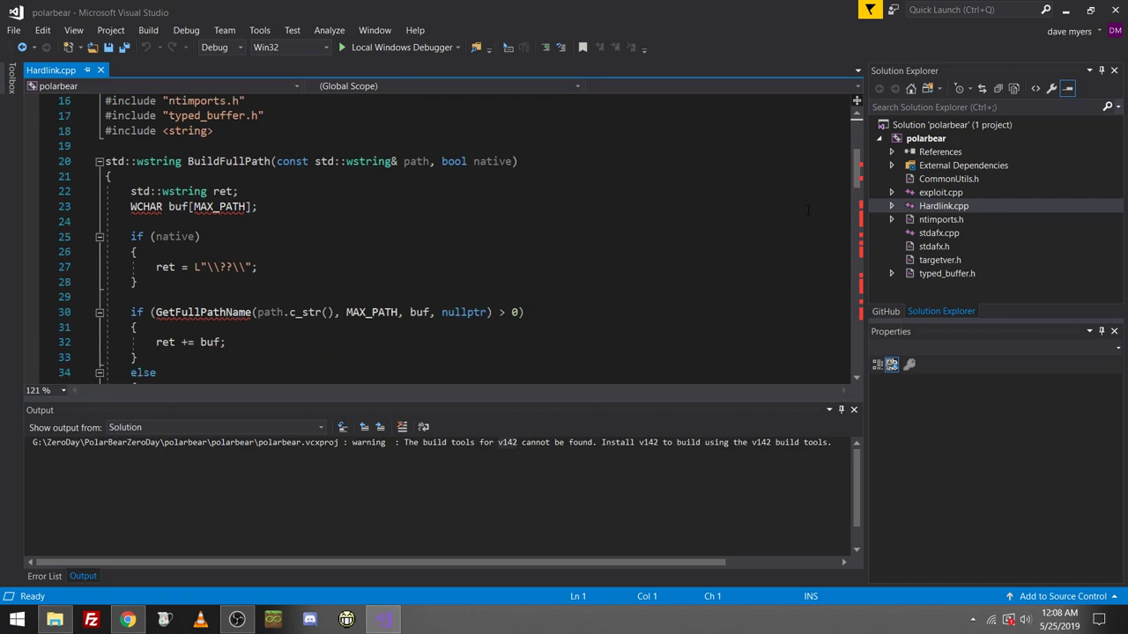
scroll("down", 3)
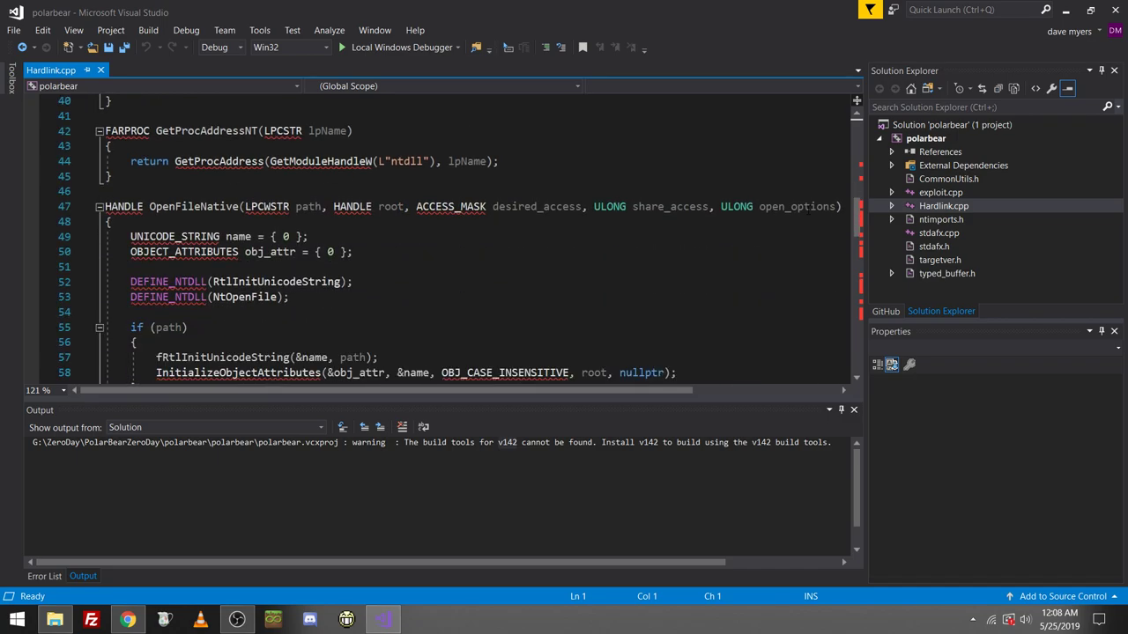
scroll("down", 3)
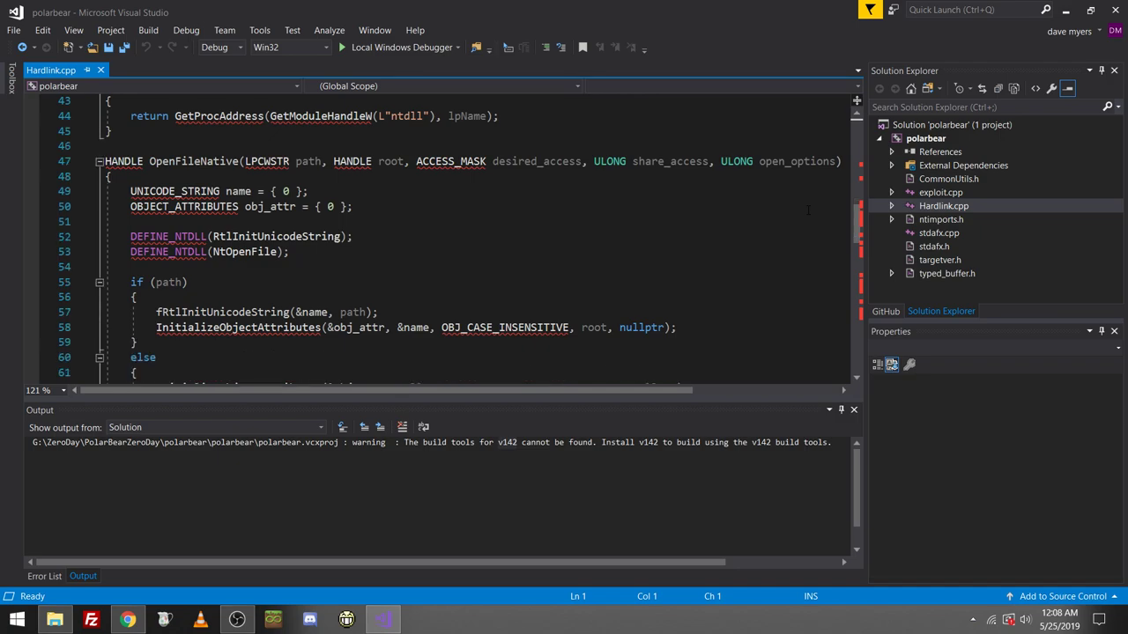
scroll("down", 3)
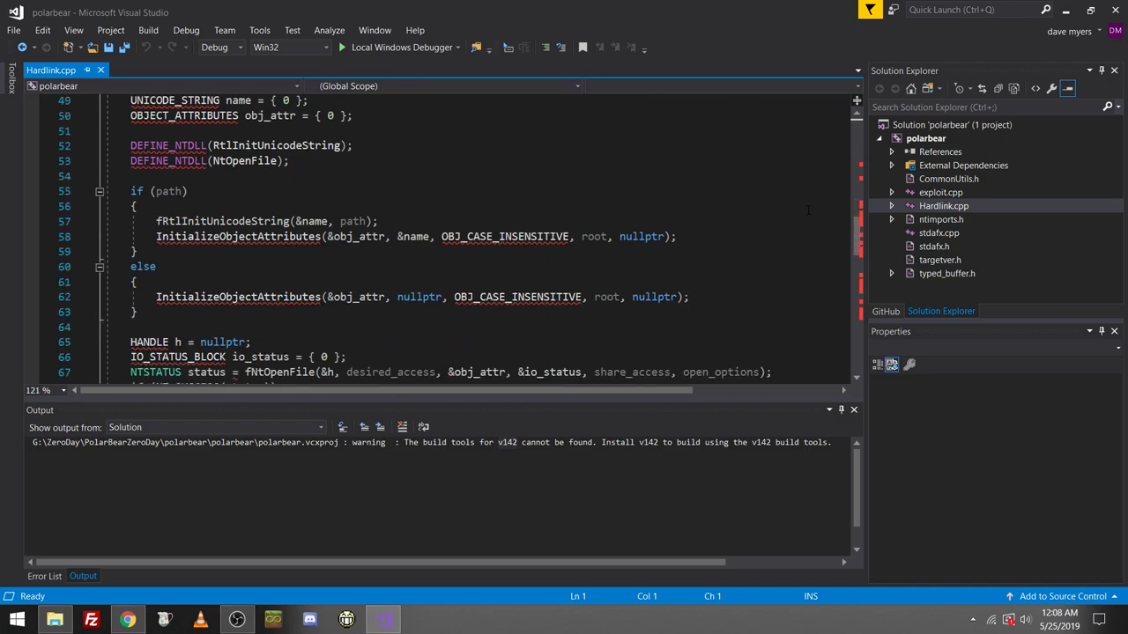
scroll("down", 3)
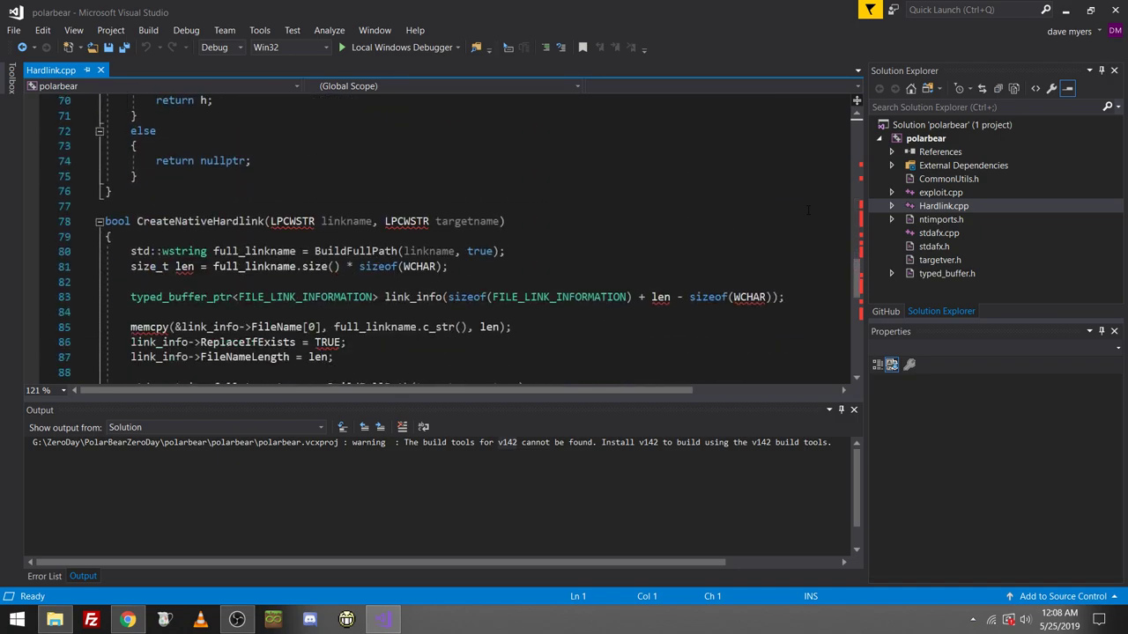
scroll("down", 3)
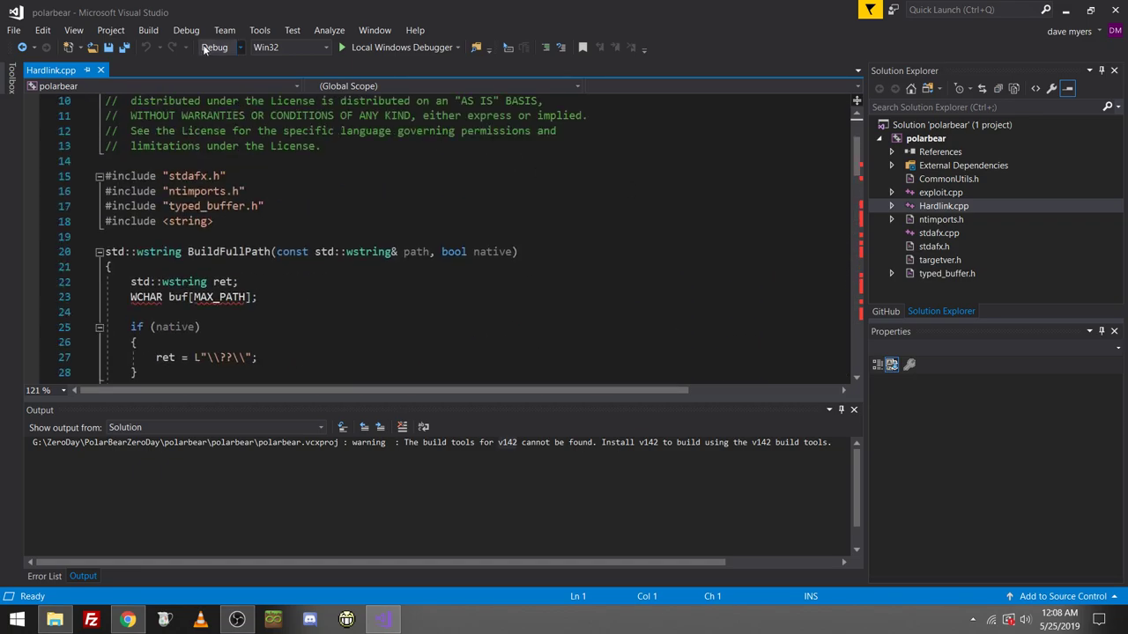
Read exploit.cpp's main, highlighting 'polarbear' and the deleted tasks Bear file path.
scroll("up", 3)
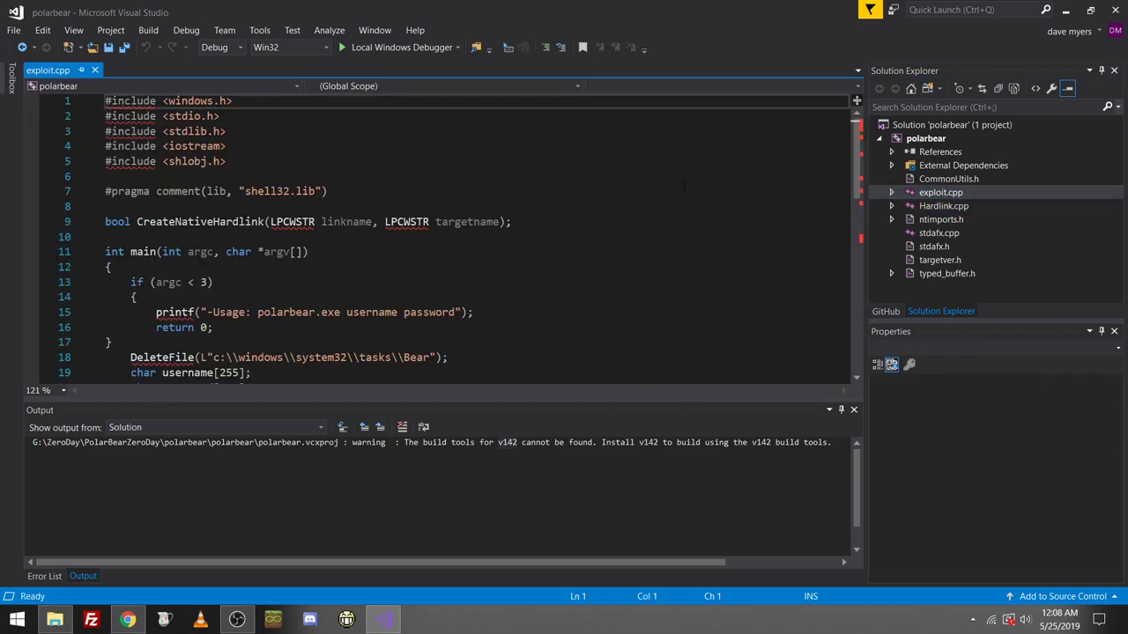
scroll("down", 3)
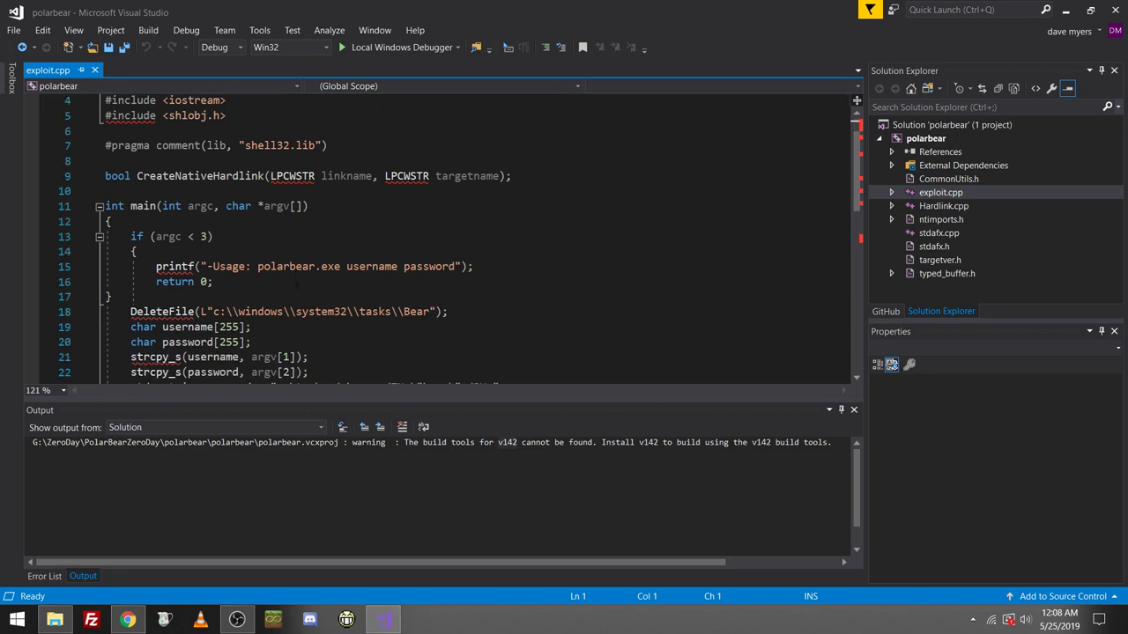
double_click(283, 266)
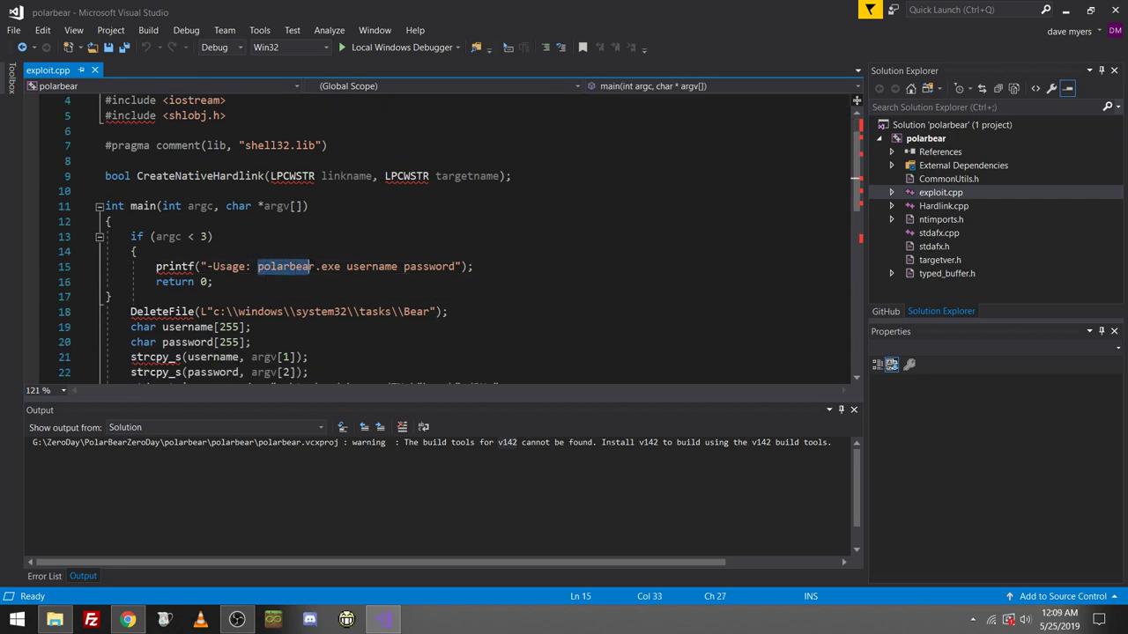
left_click_drag(257, 266, 455, 266)
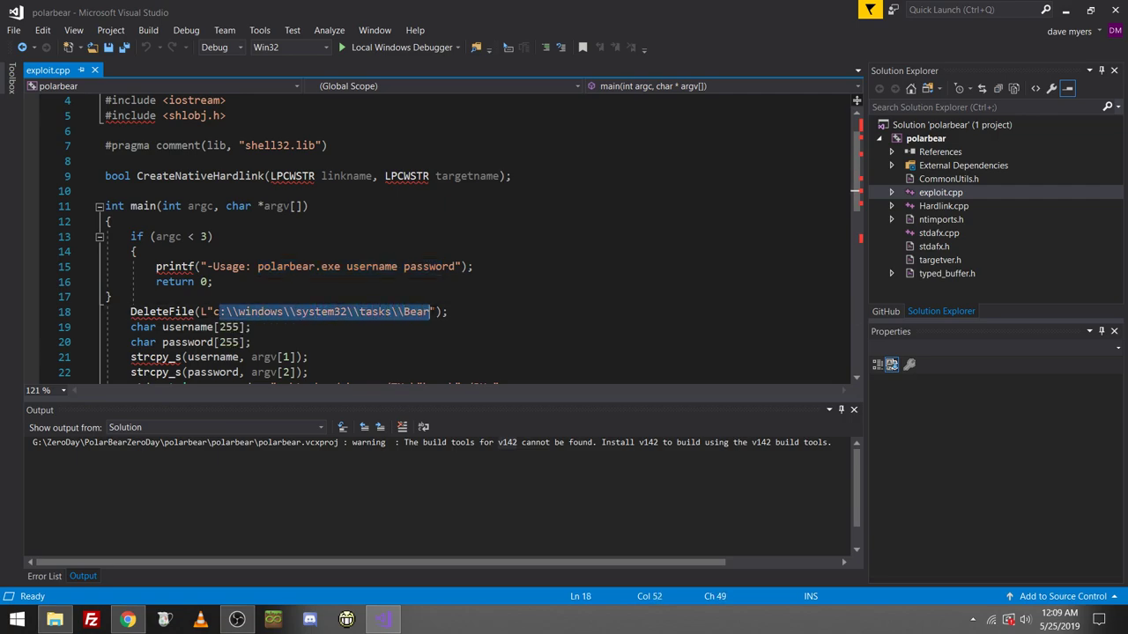
scroll("down", 3)
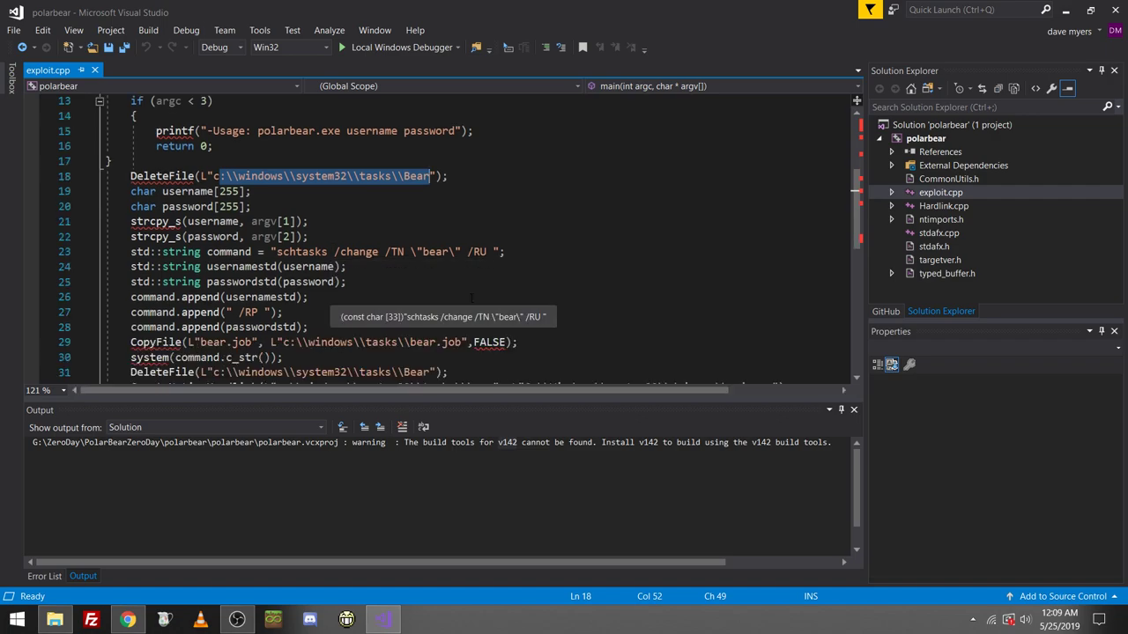
scroll("down", 3)
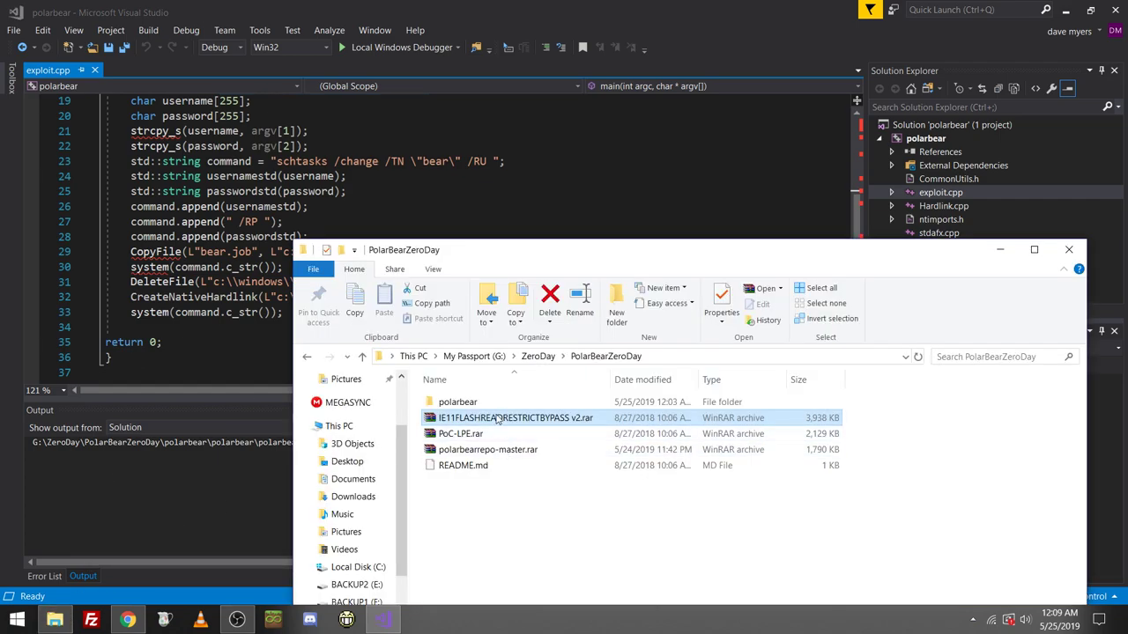
Browse the polarbear project folders, then return to PolarBearZeroDay.
double_click(455, 402)
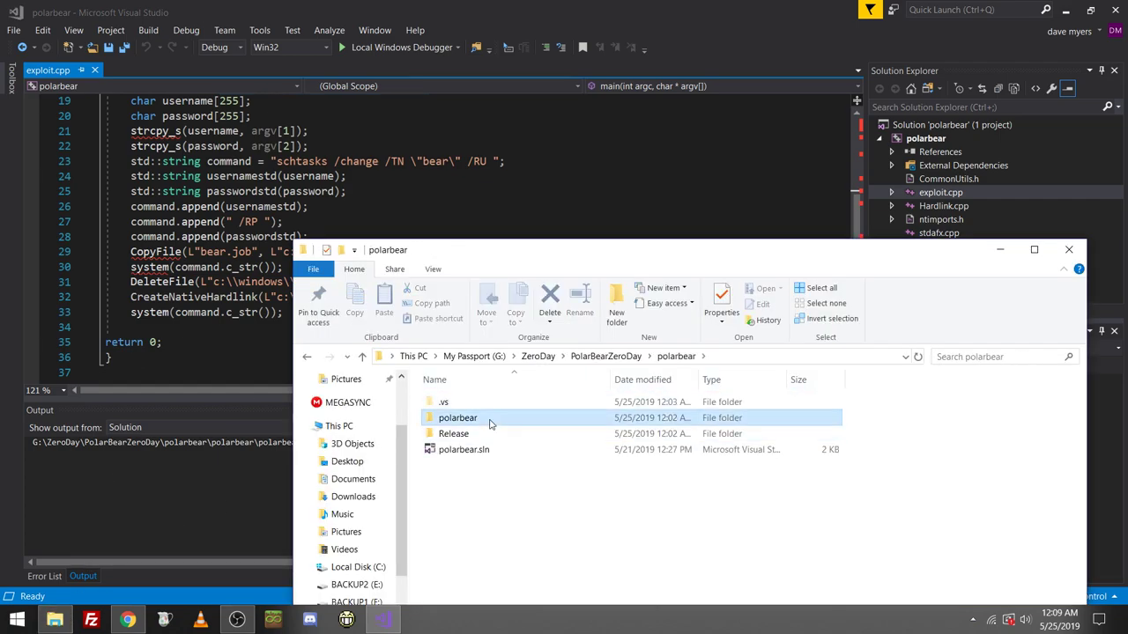
double_click(457, 418)
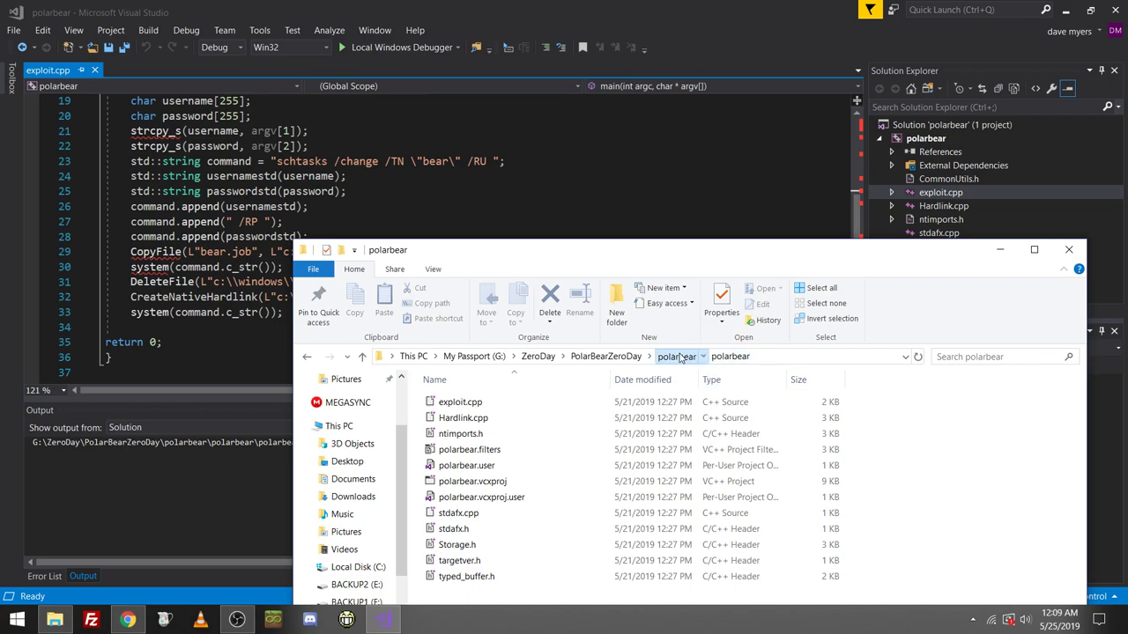
left_click(606, 356)
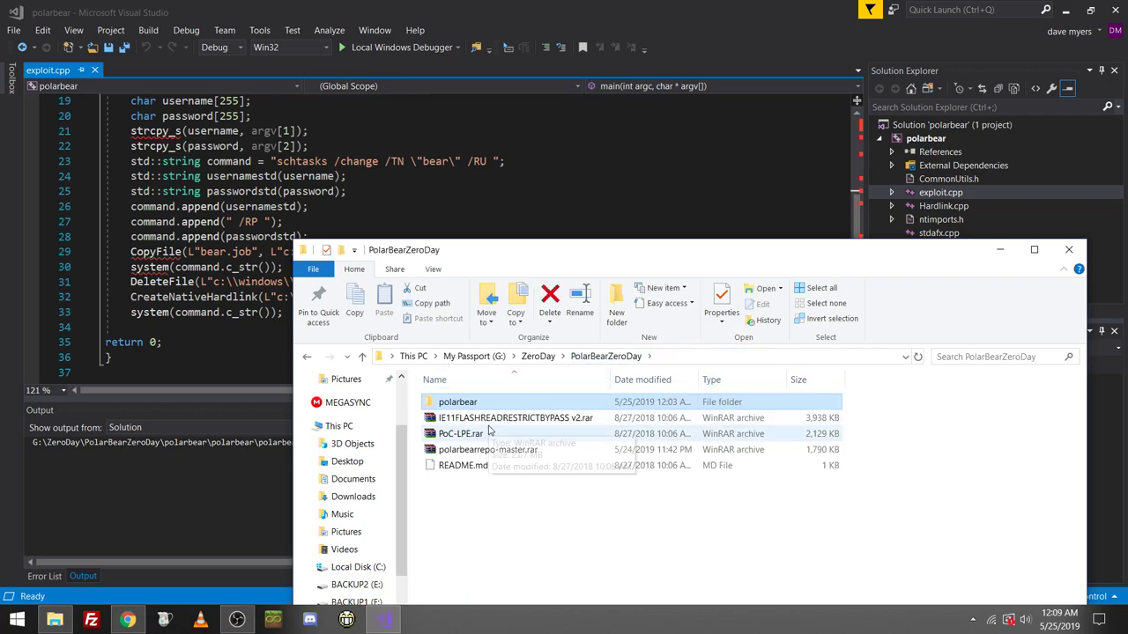
Extract readme.rtf from polarbearrepo-master.rar's bearlpe folder and open it.
double_click(490, 450)
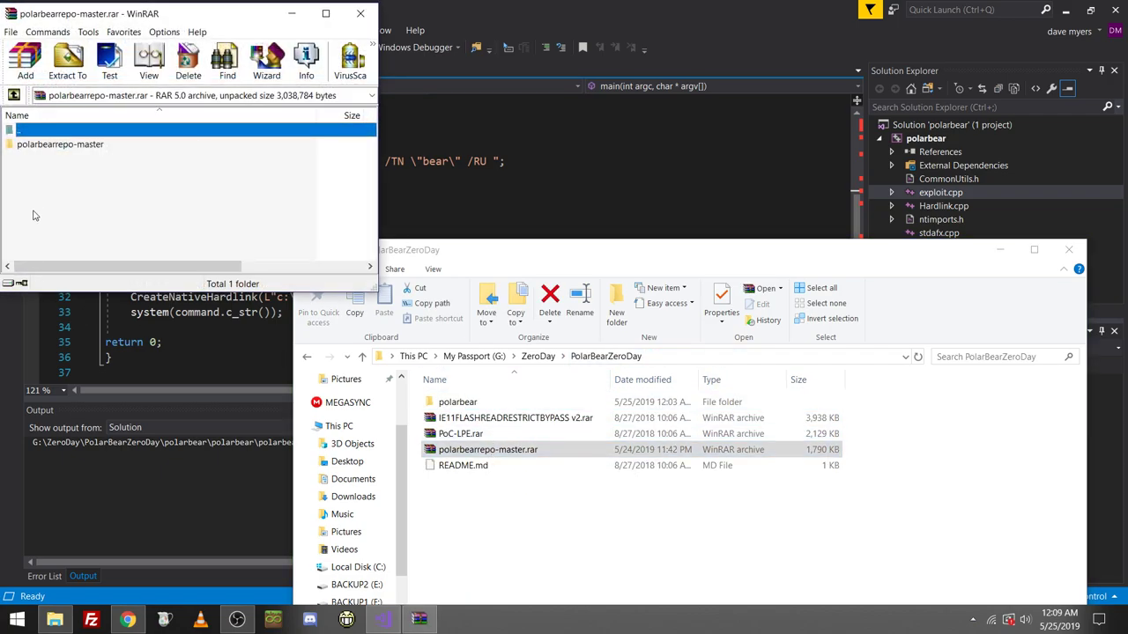
double_click(60, 144)
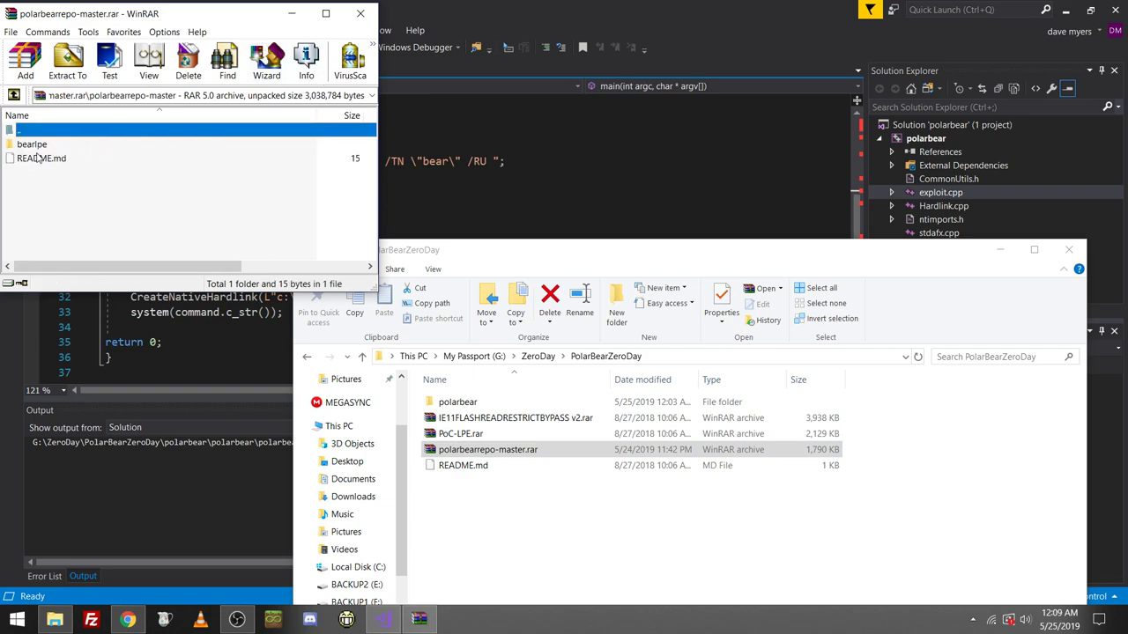
double_click(31, 144)
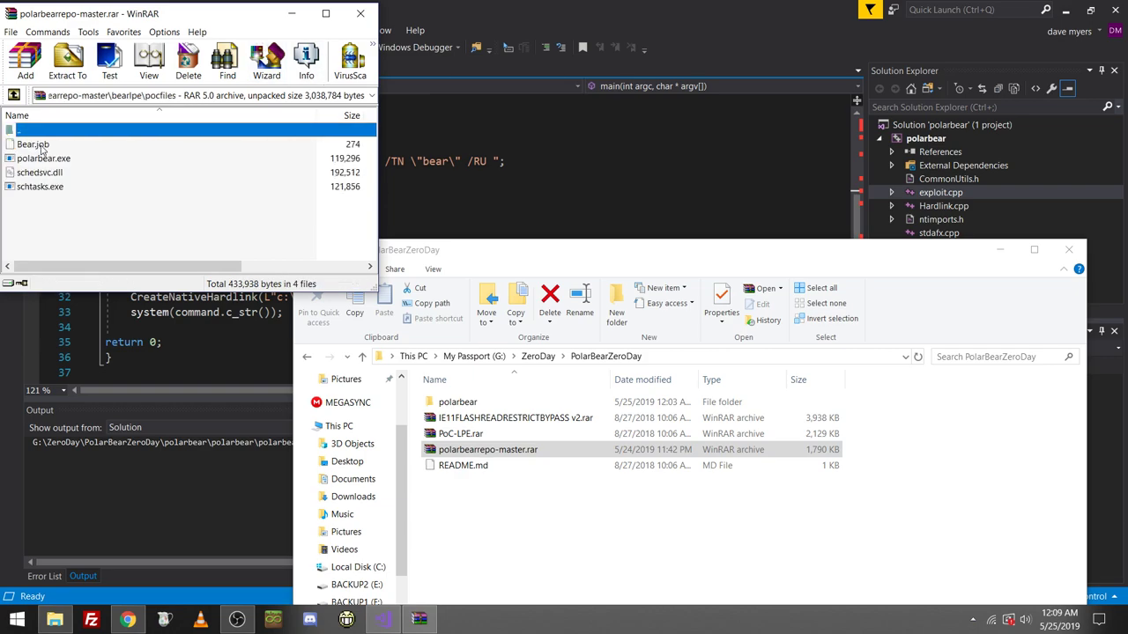
left_click(46, 157)
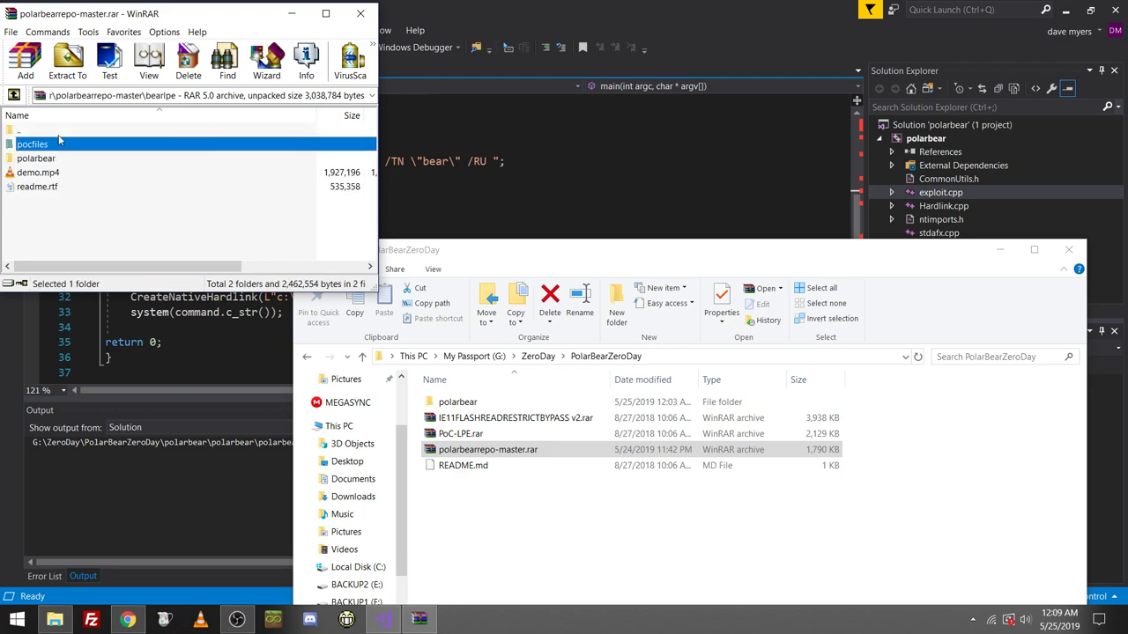
left_click(38, 187)
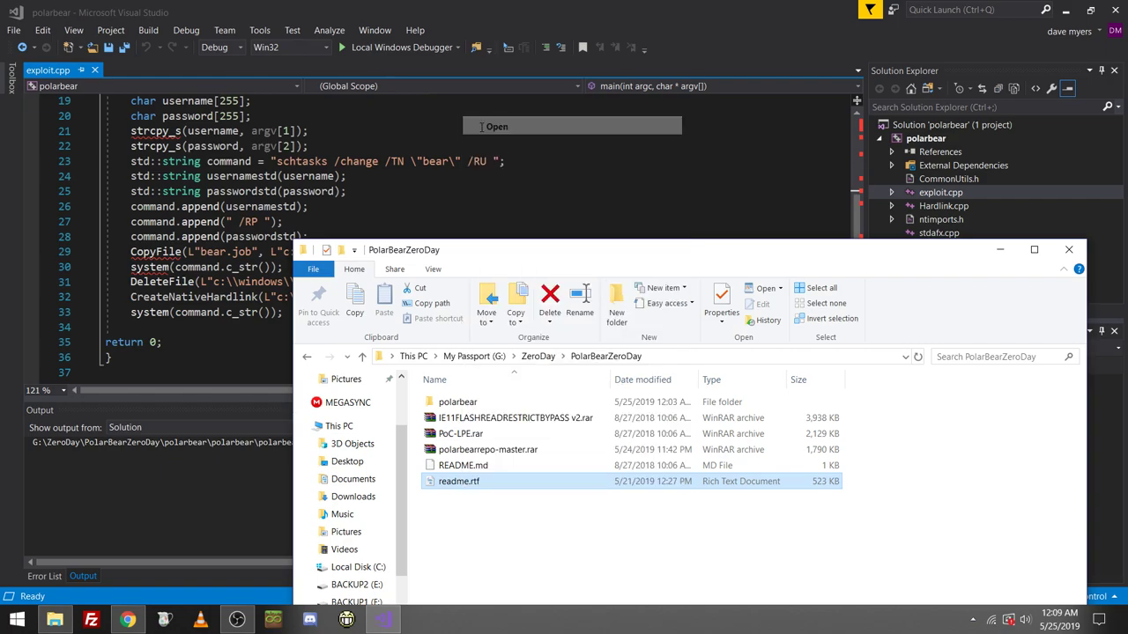
double_click(456, 481)
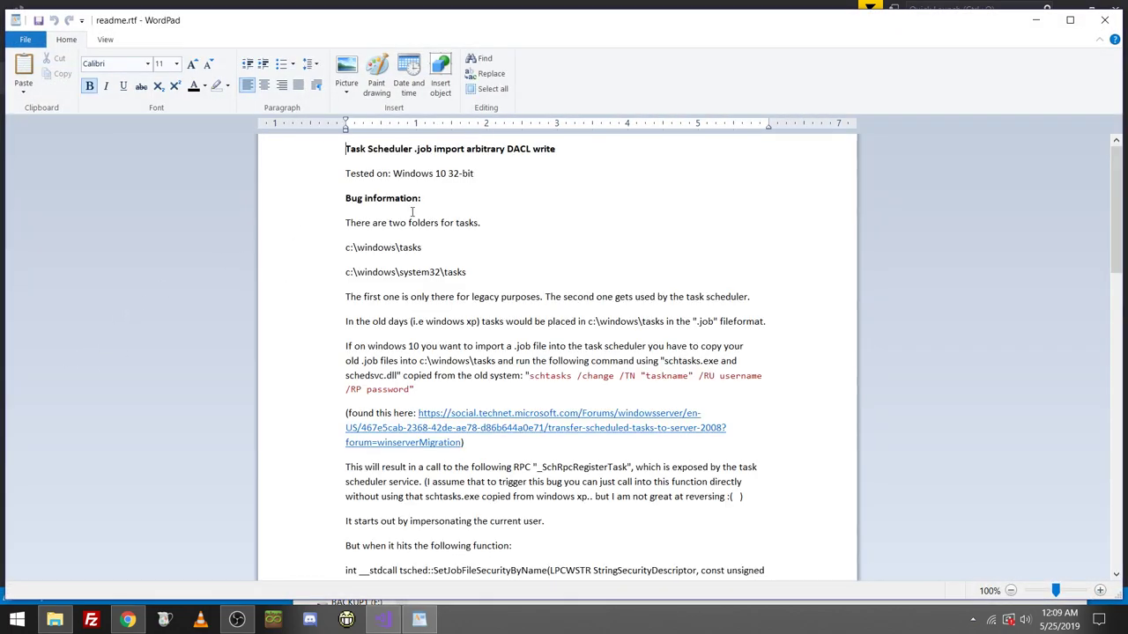
left_click_drag(345, 148, 458, 185)
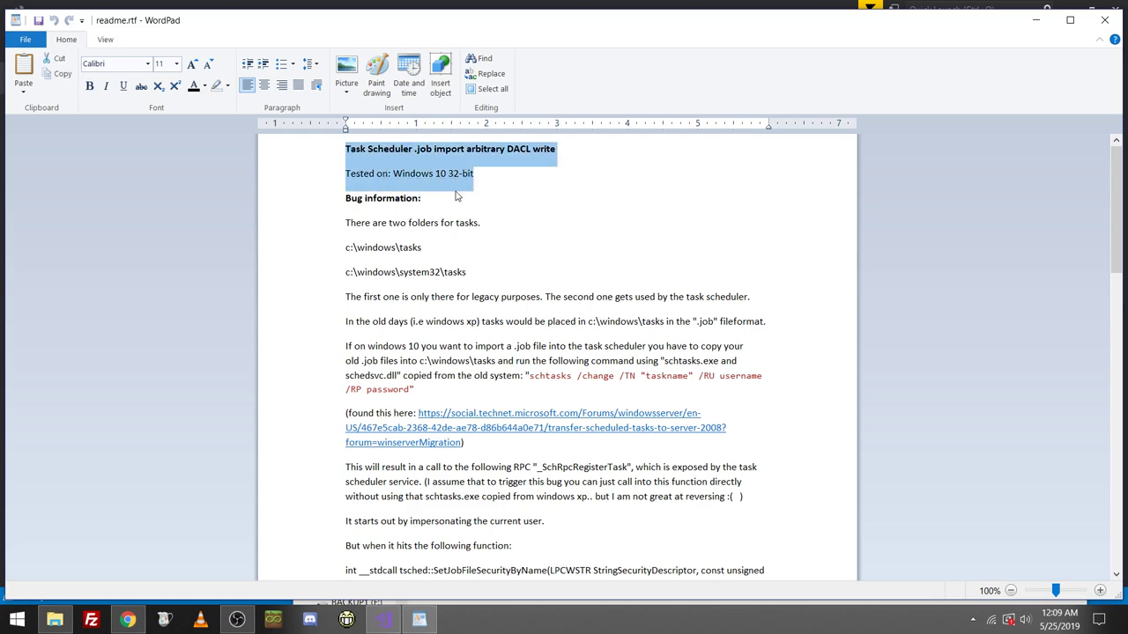
left_click(547, 162)
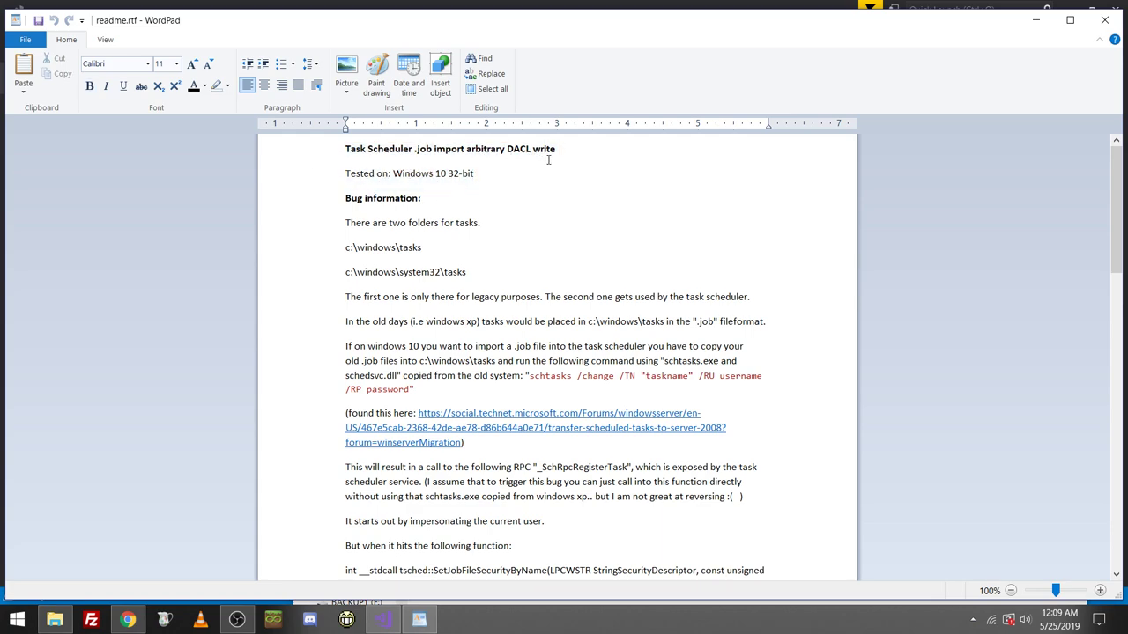
mouse_move(470, 238)
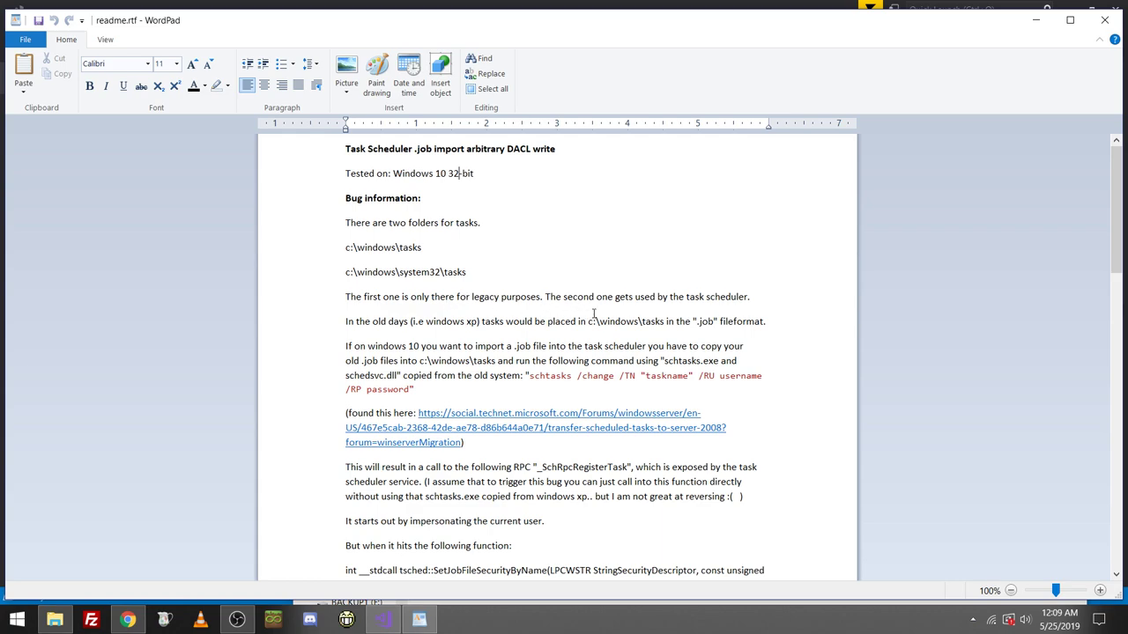
mouse_move(657, 326)
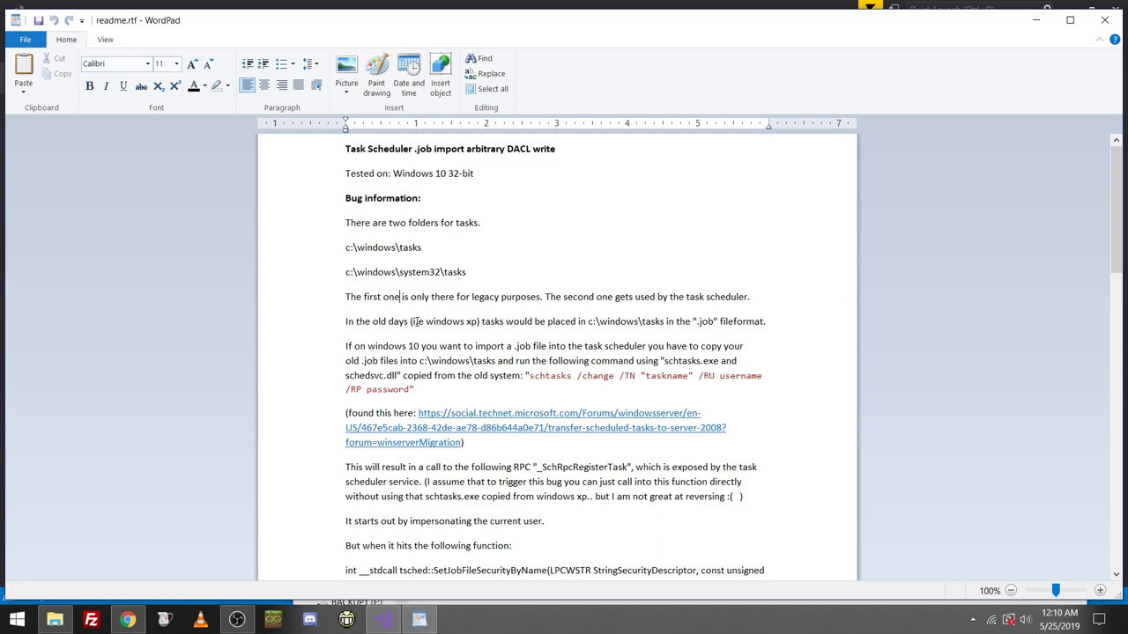
scroll("down", 3)
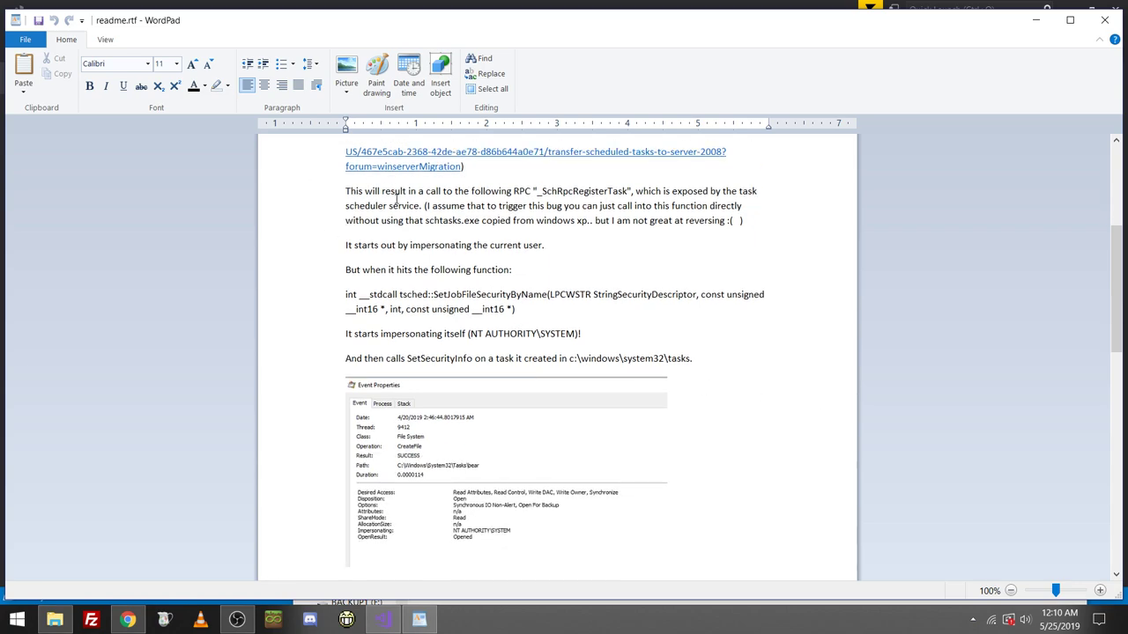
mouse_move(610, 193)
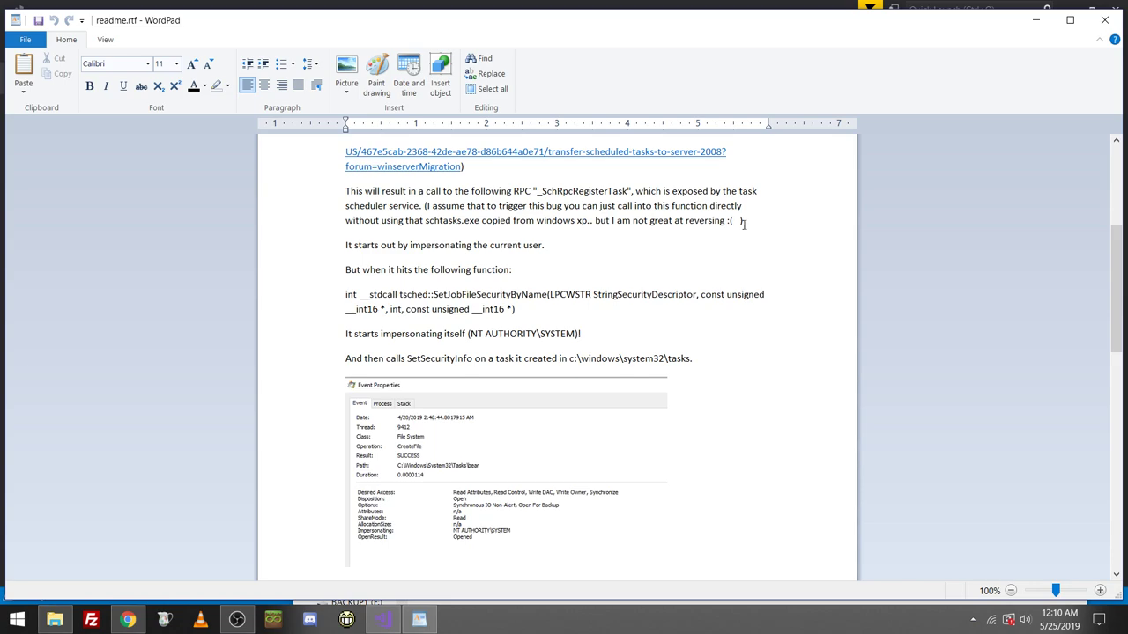
Highlight the _SchRpcRegisterTask paragraph, then scroll the readme to Limitations.
left_click_drag(345, 191, 733, 220)
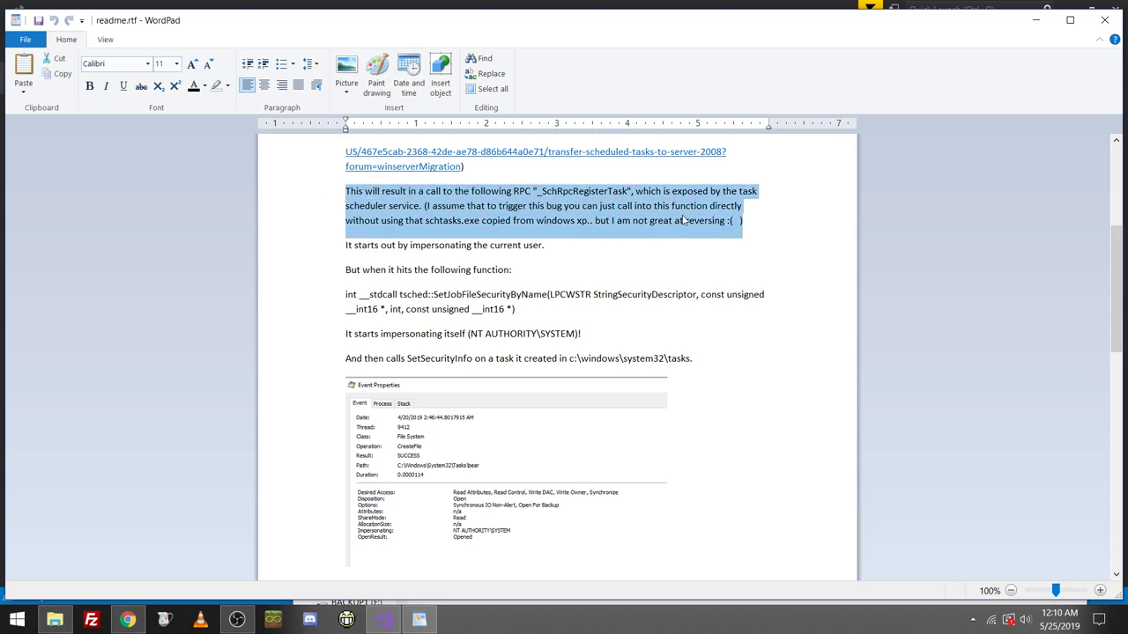
left_click(695, 220)
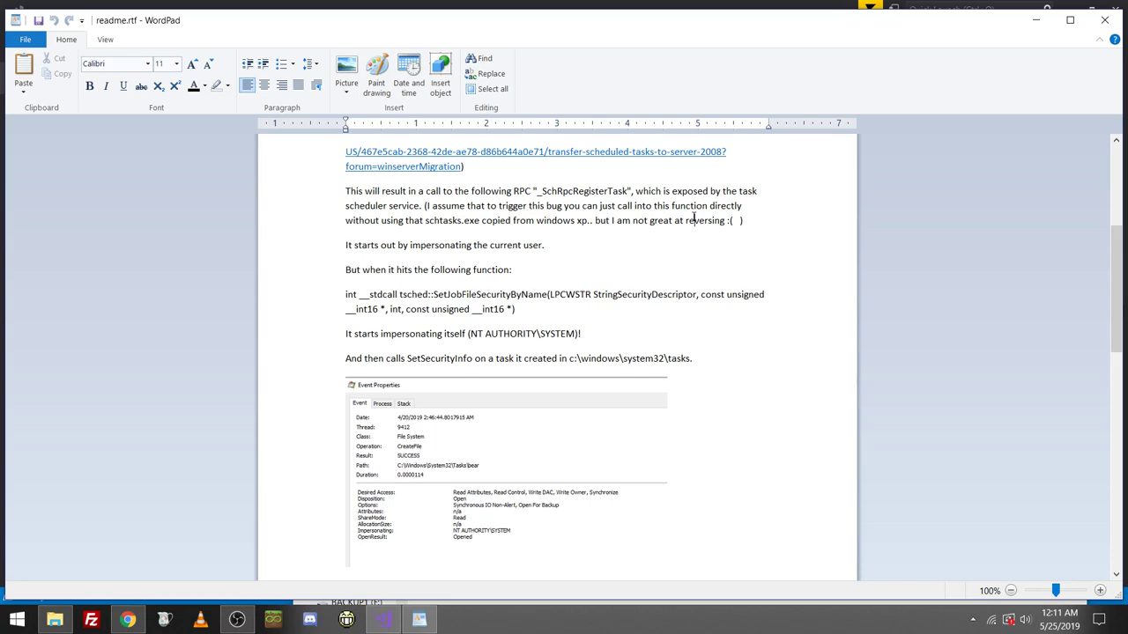
scroll("down", 3)
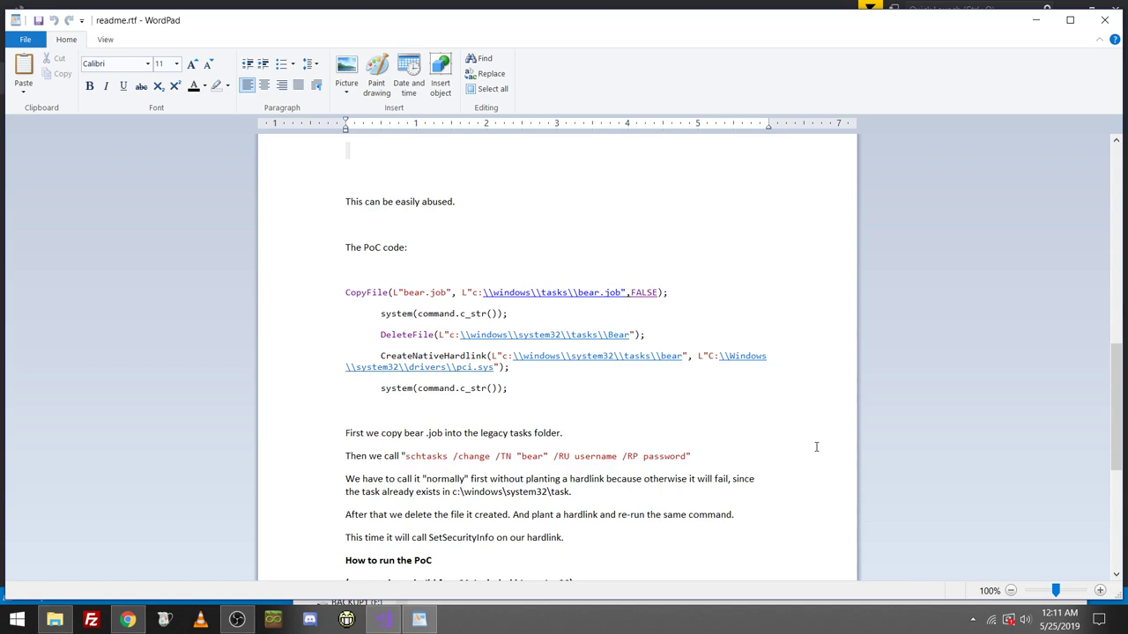
scroll("down", 3)
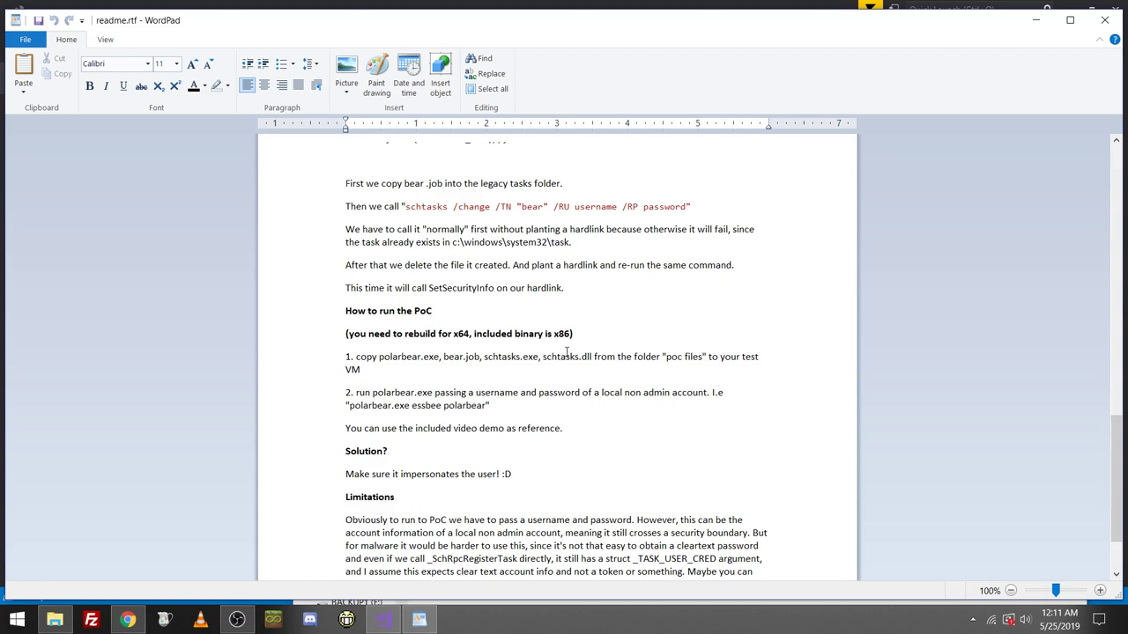
scroll("down", 3)
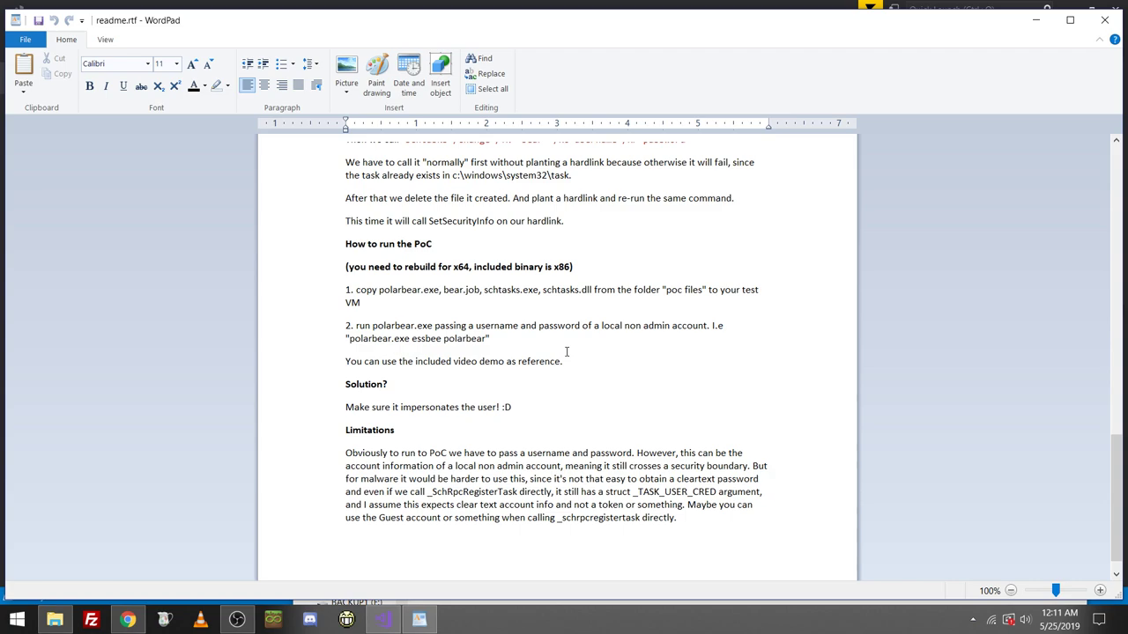
scroll("down", 3)
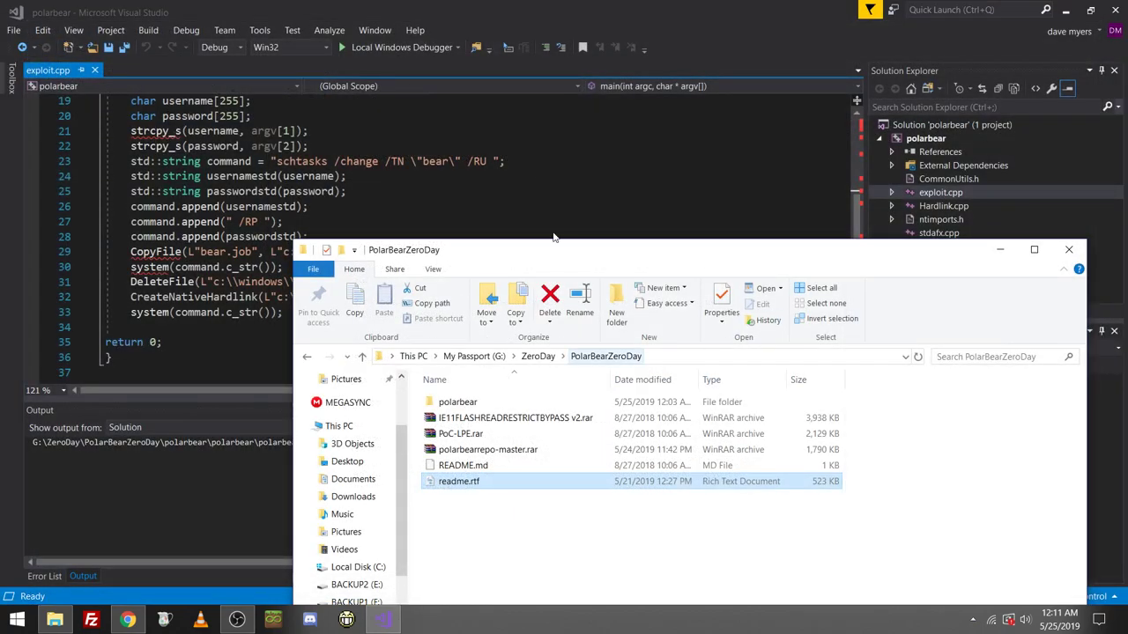
left_click(1067, 250)
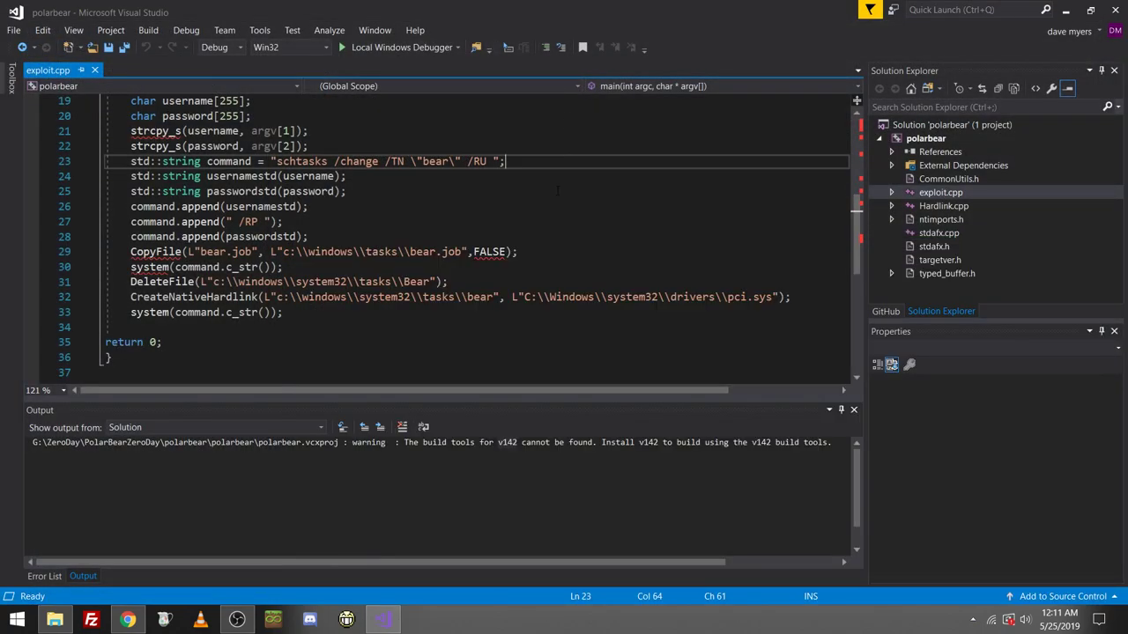
scroll("down", 3)
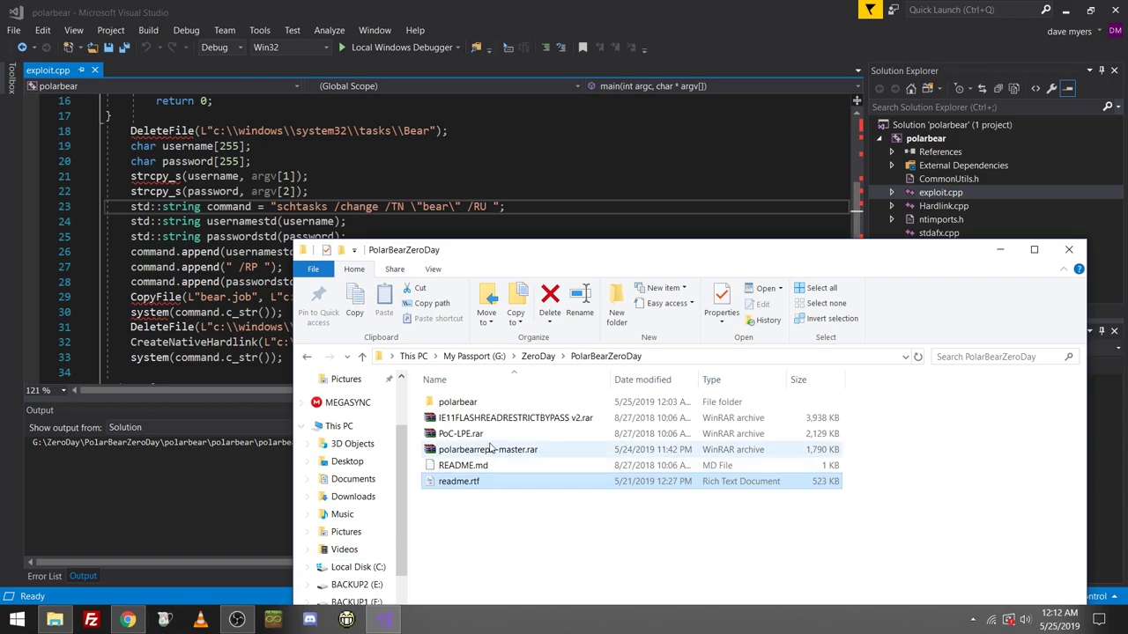
Browse PoC-LPE.rar, then polarbearrepo-master.rar down to its pocfiles folder.
double_click(457, 433)
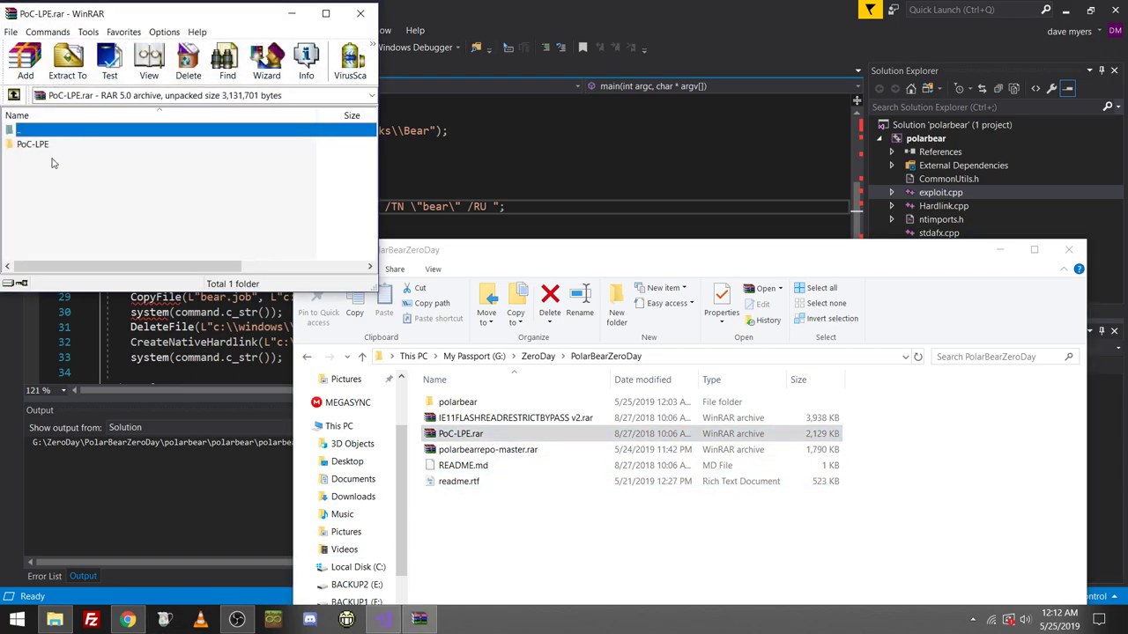
double_click(33, 143)
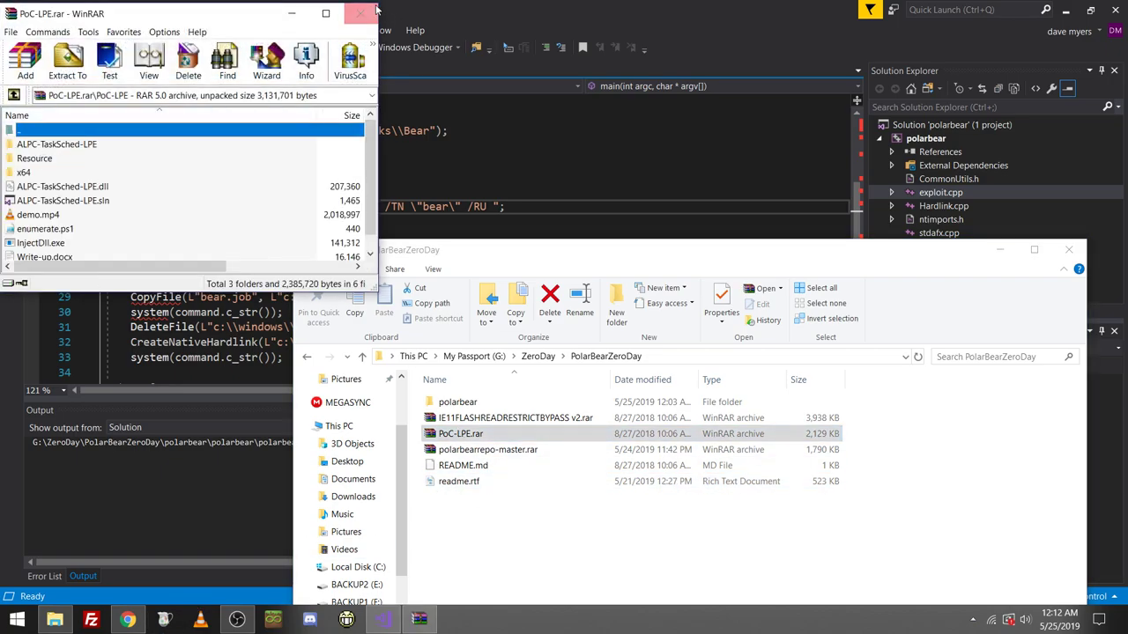
double_click(487, 449)
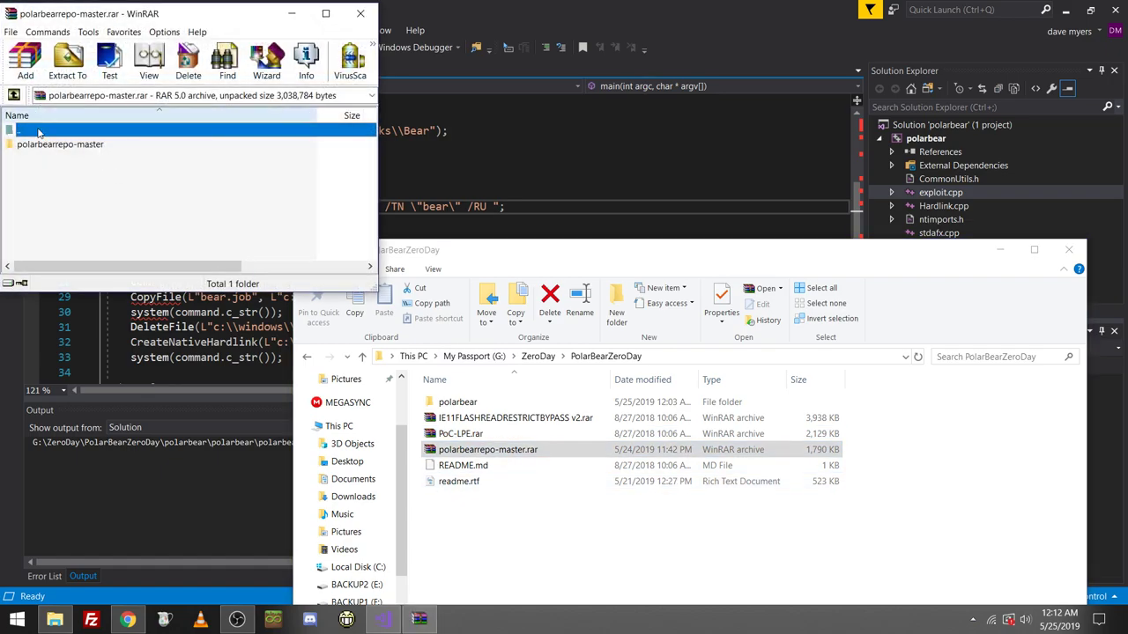
double_click(60, 144)
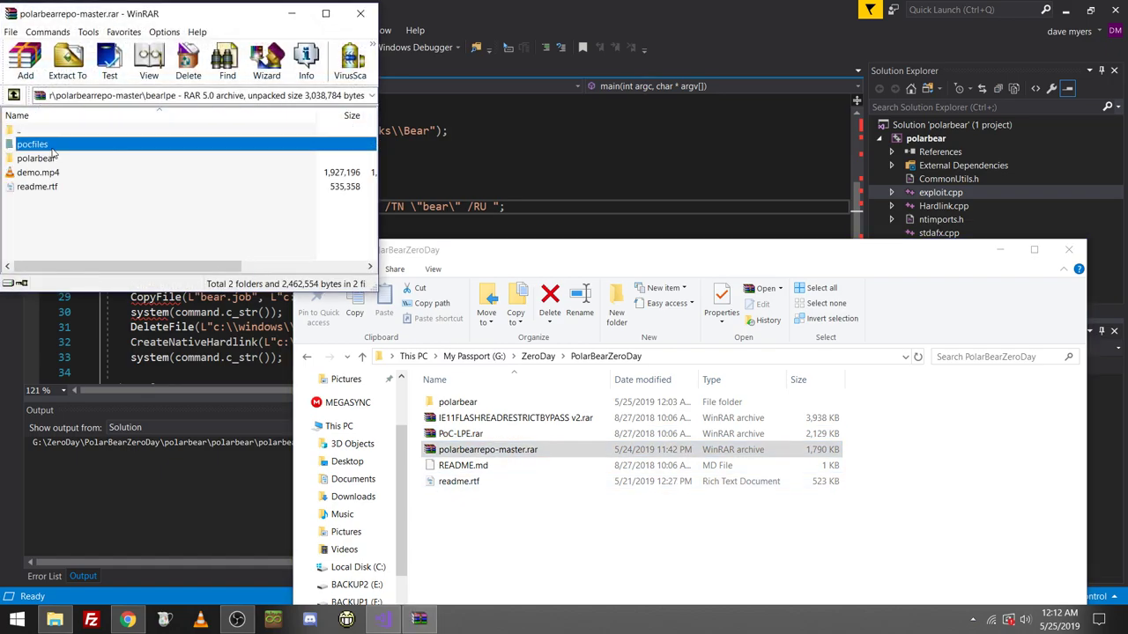
double_click(33, 144)
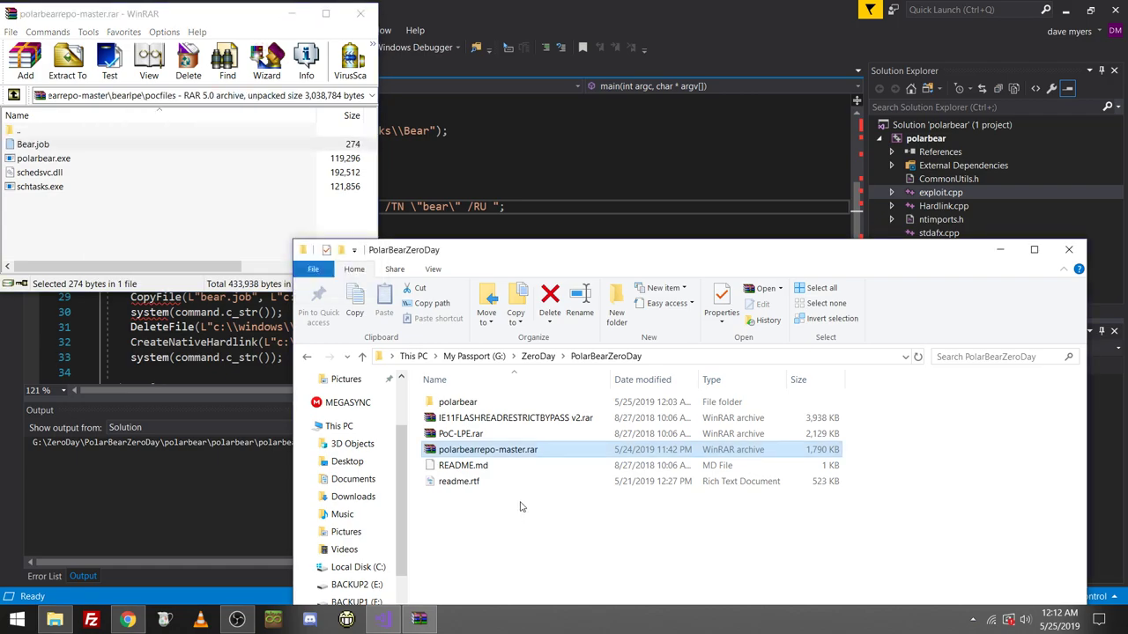
Extract Bear.job into PolarBearZeroDay and reopen readme.rtf.
right_click(451, 417)
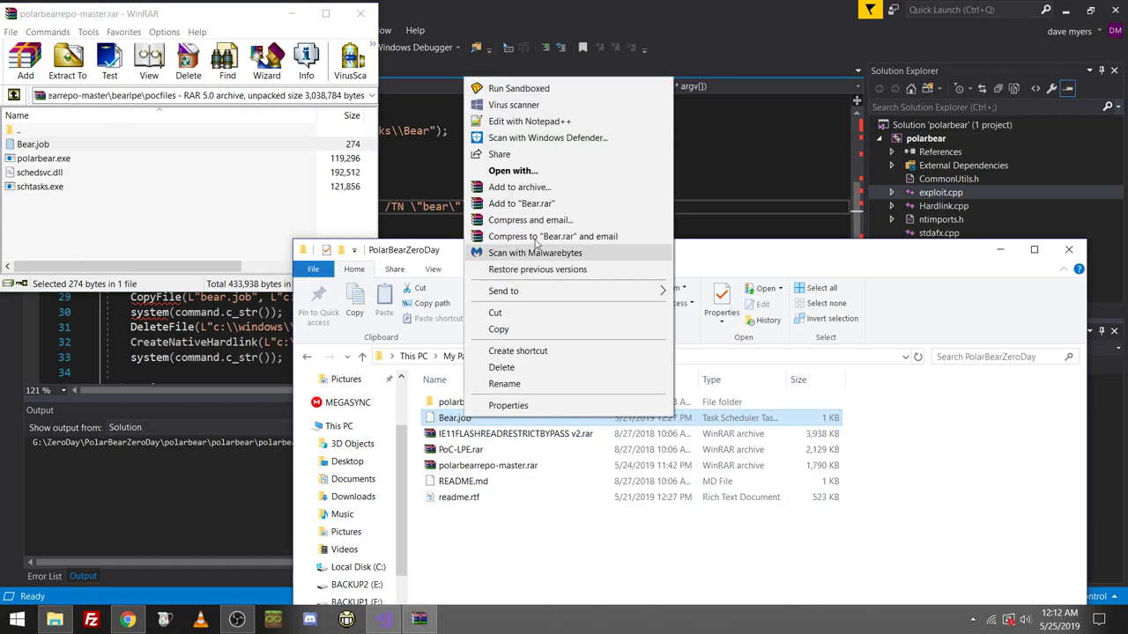
left_click(521, 121)
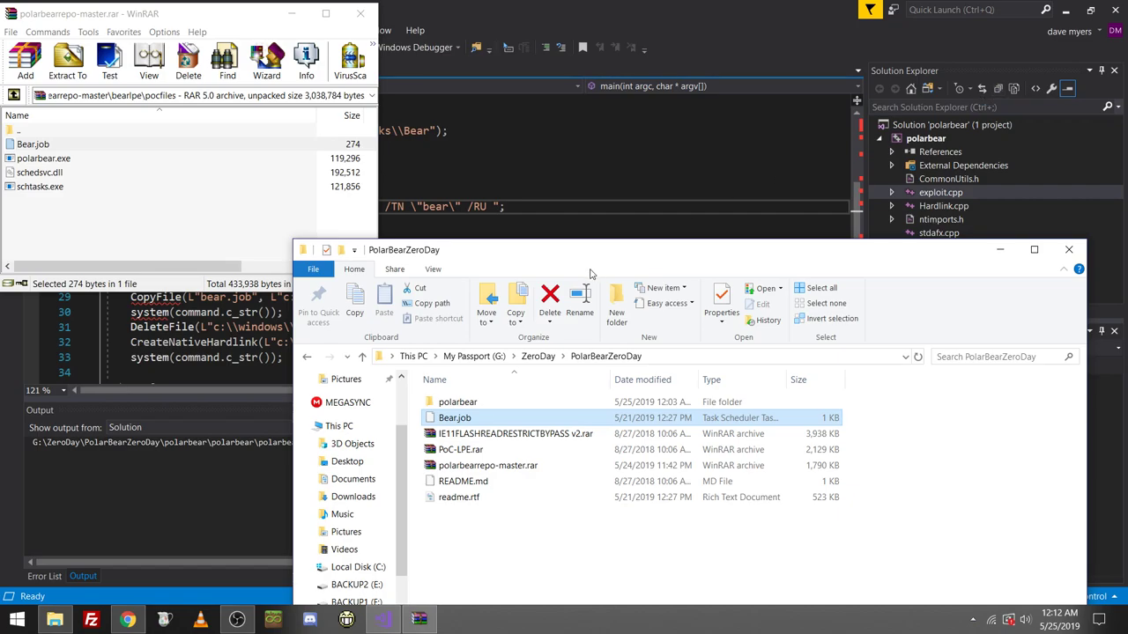
mouse_move(528, 571)
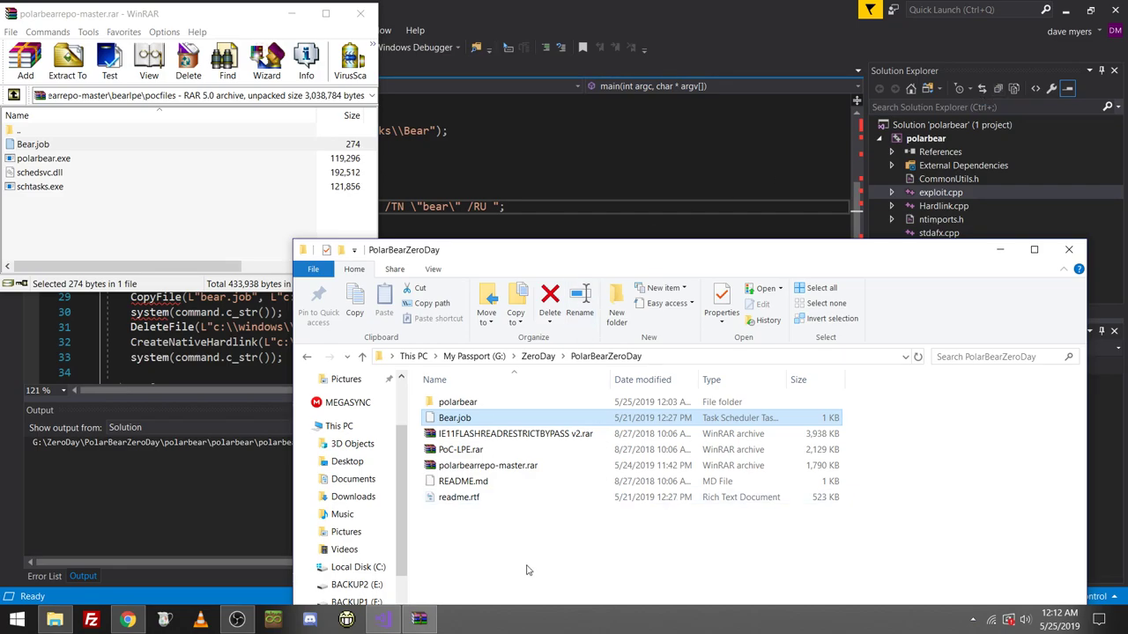
mouse_move(504, 498)
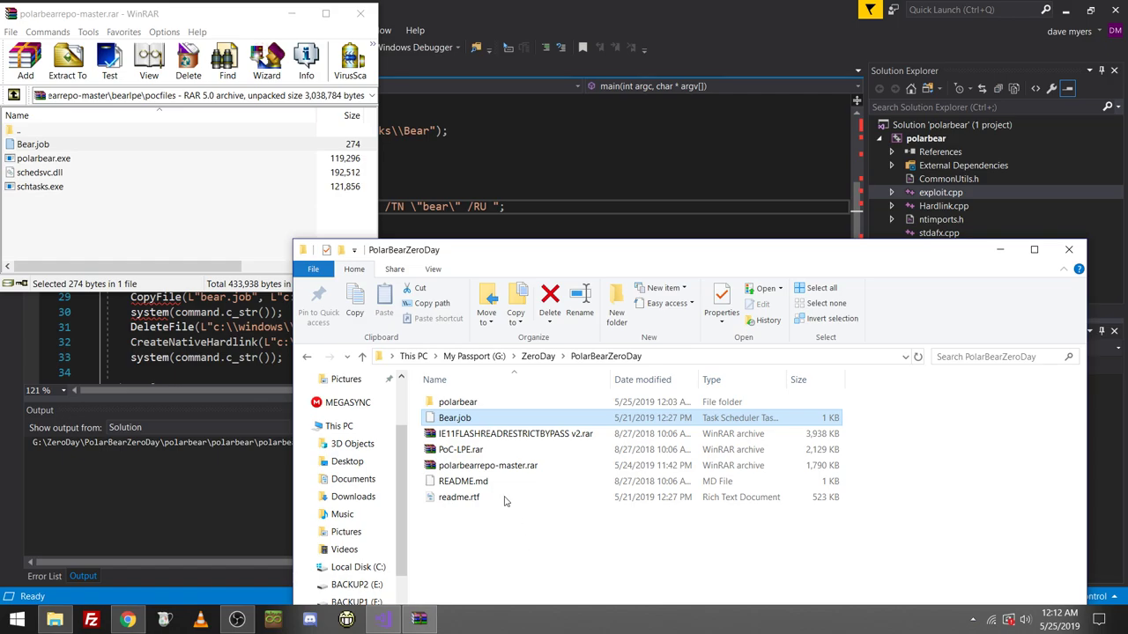
double_click(460, 402)
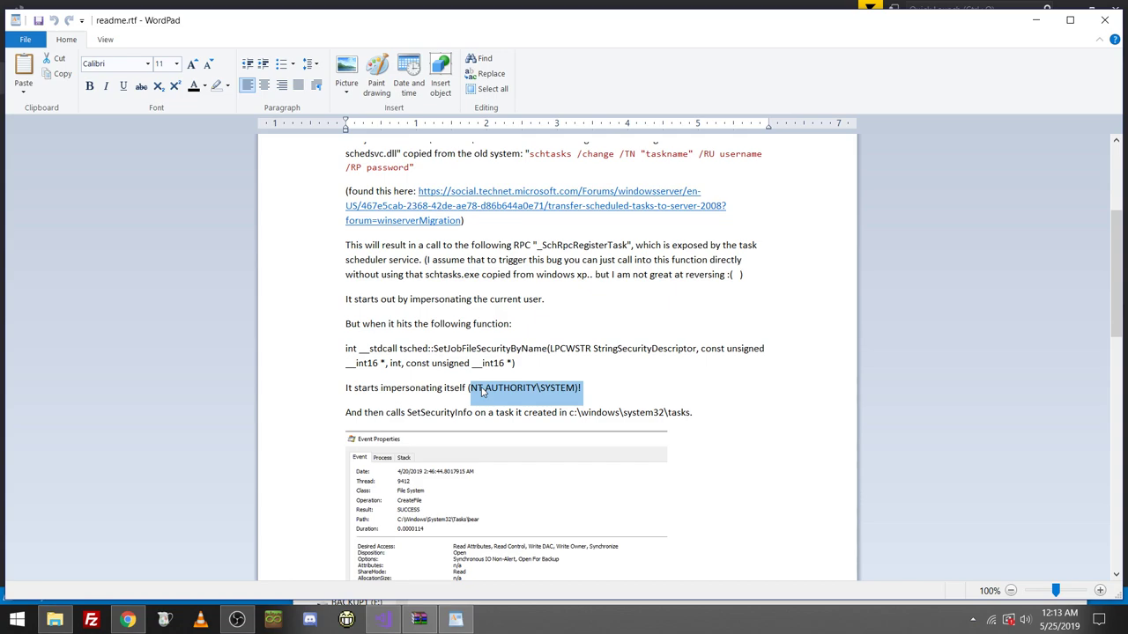
mouse_move(1038, 37)
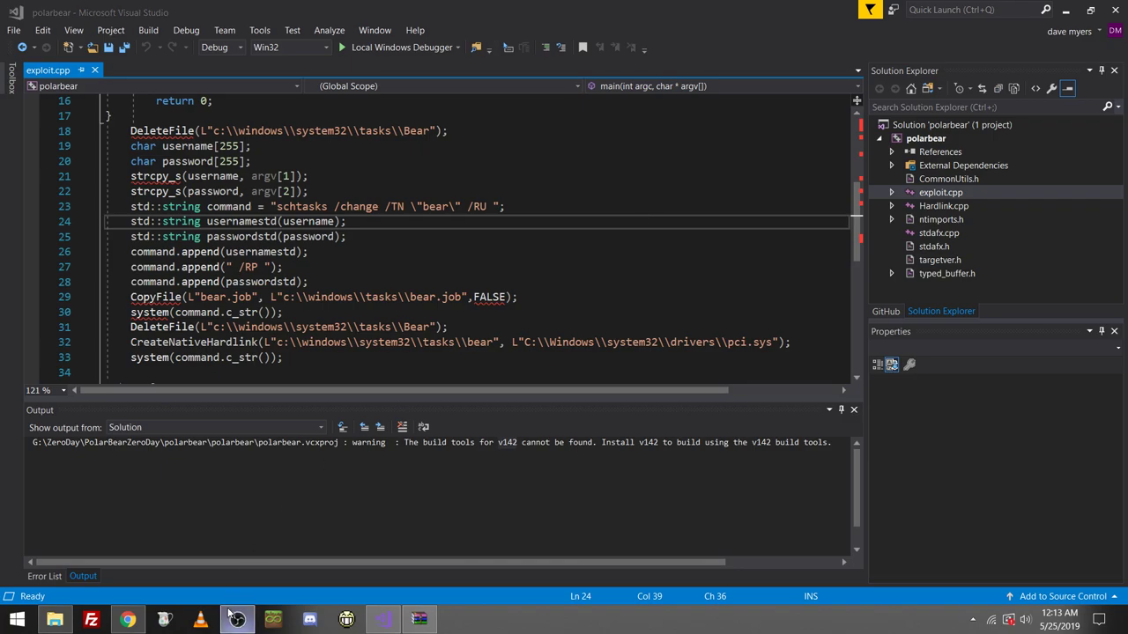
Bring the OBS window forward from the taskbar, with exploit.cpp showing in Visual Studio.
left_click(232, 616)
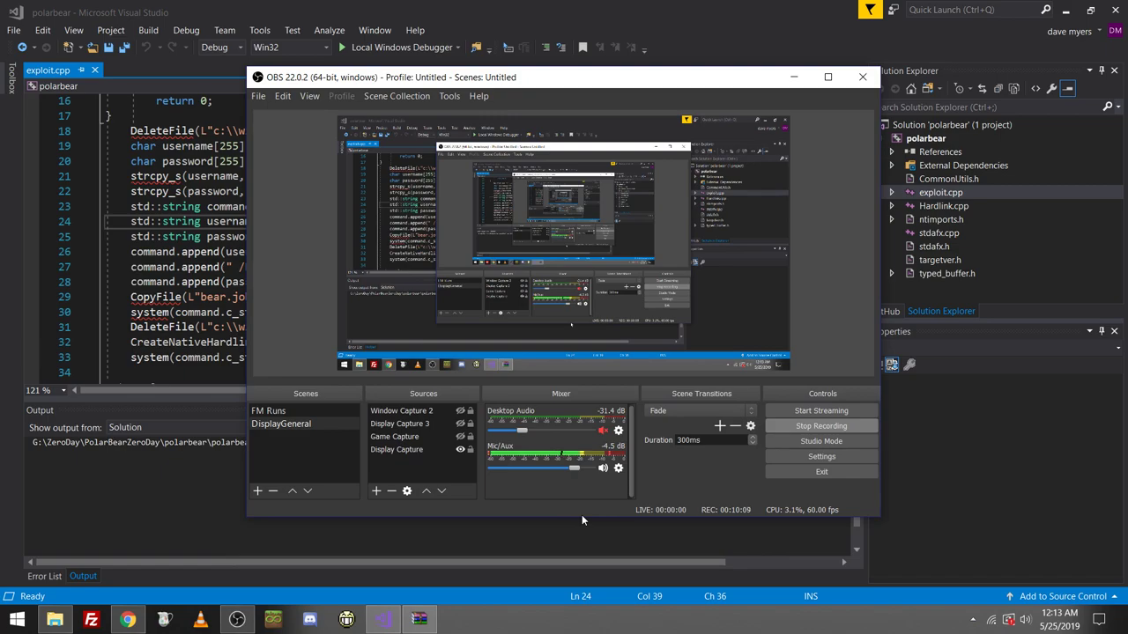